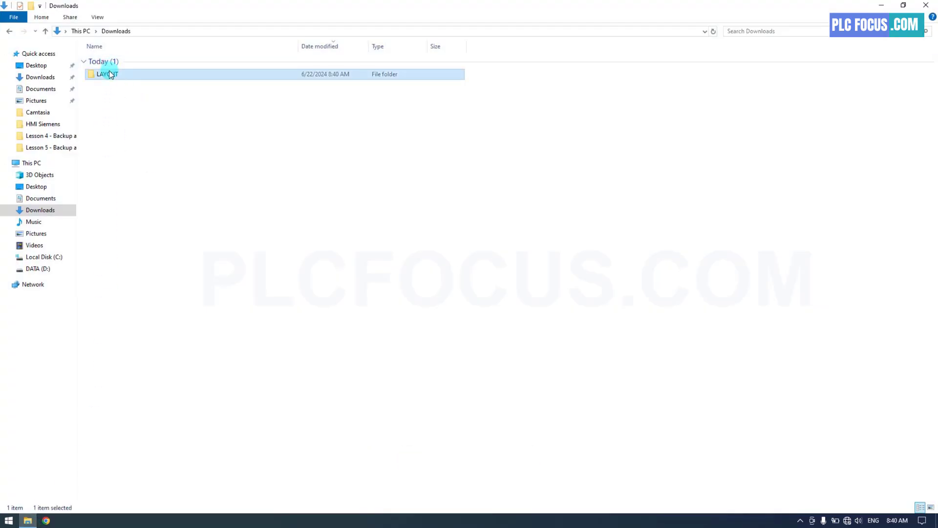
Open the LAYOUT project file from the LAYOUT folder in Downloads.
double_click(106, 74)
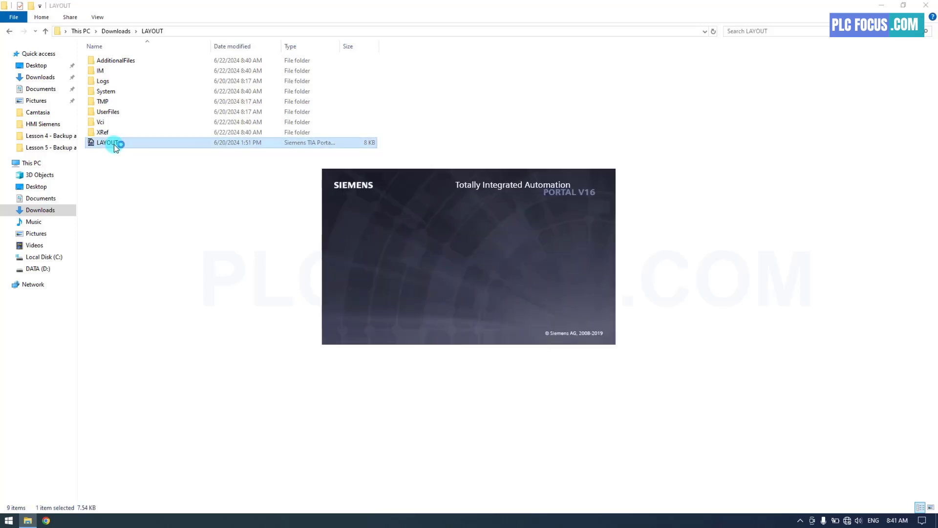
double_click(107, 142)
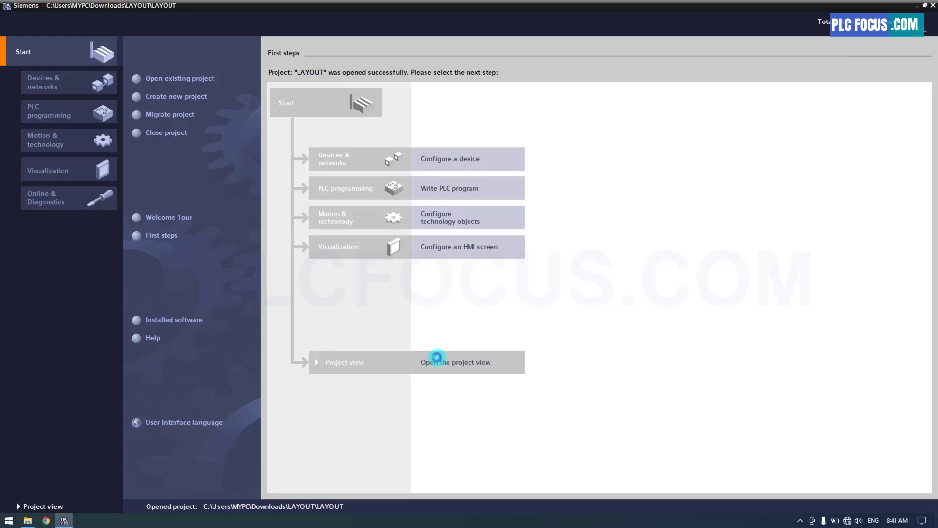
From Project view, save the project as a copy named CONNECT TO S71200.
click(456, 362)
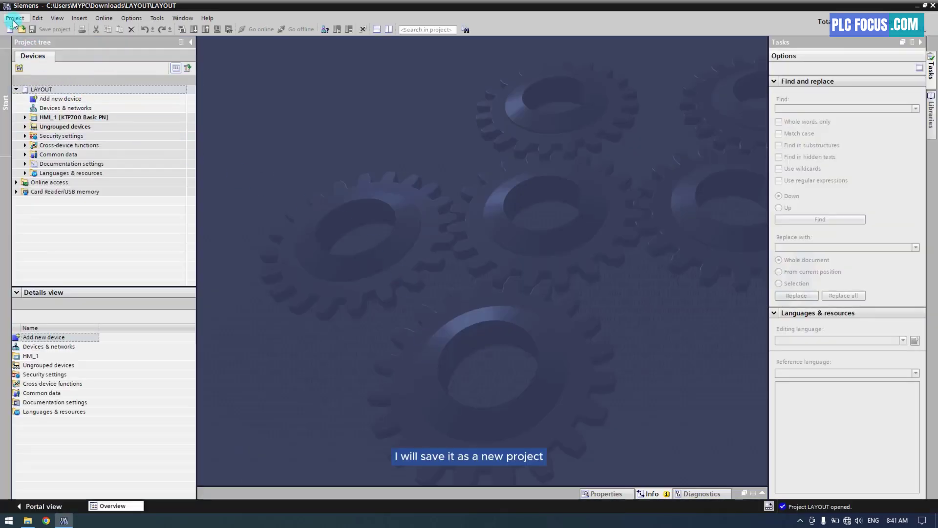
click(14, 18)
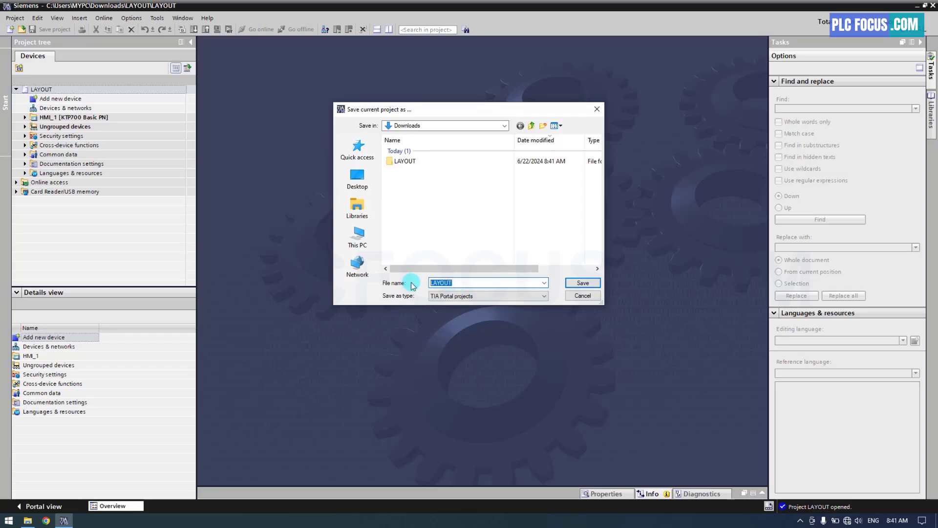
text(CONNECT TO S)
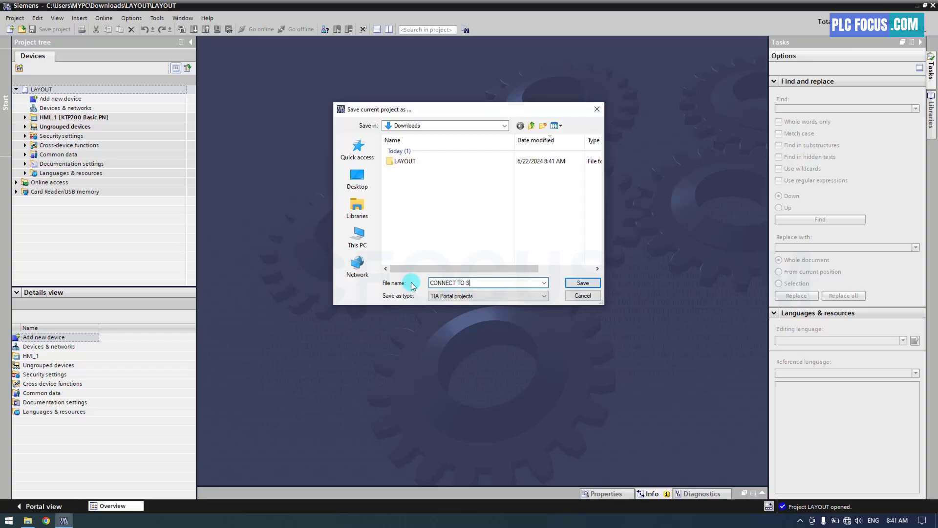
text(71200)
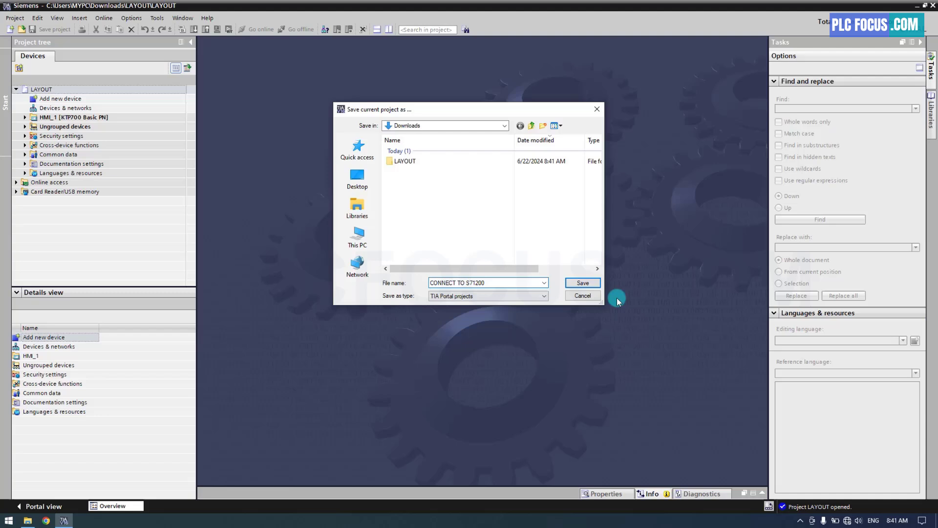
click(581, 282)
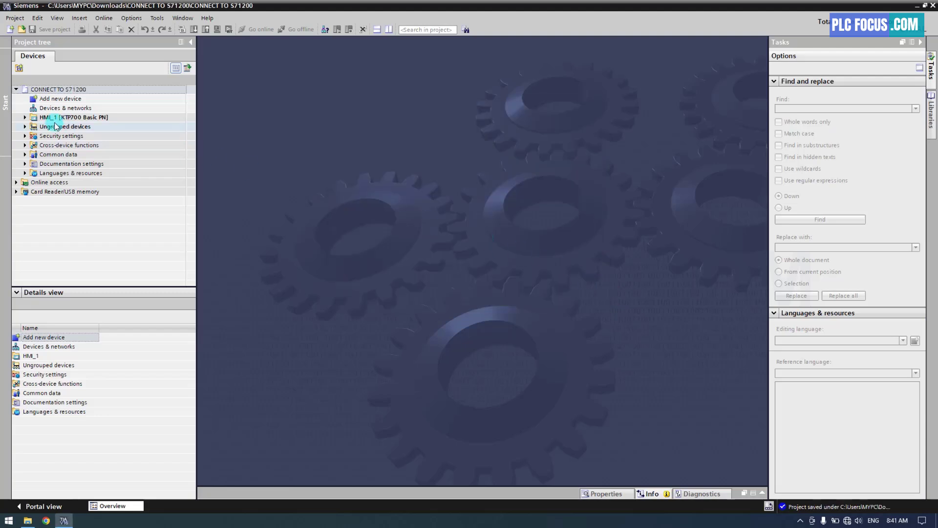
On HMI_1's Home screen, paste a copy of the ON button as OFF and start adding an object.
click(24, 117)
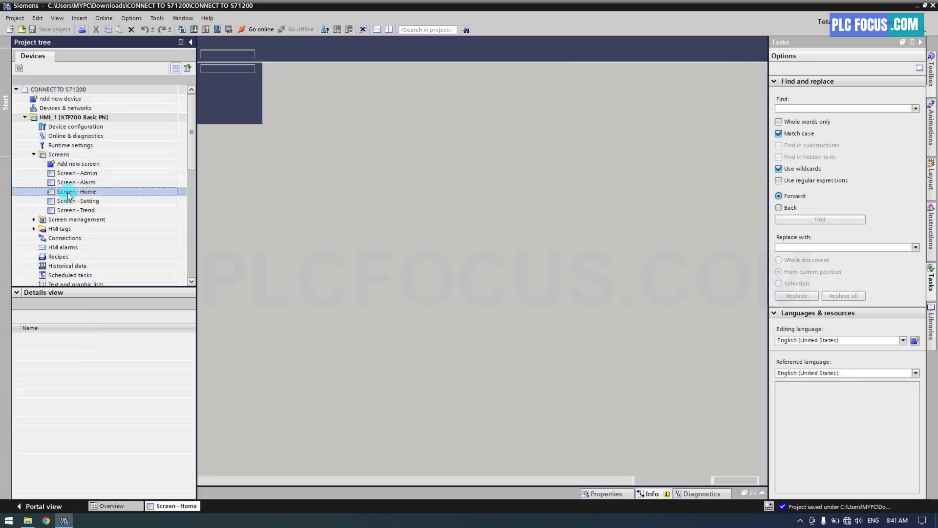
double_click(76, 191)
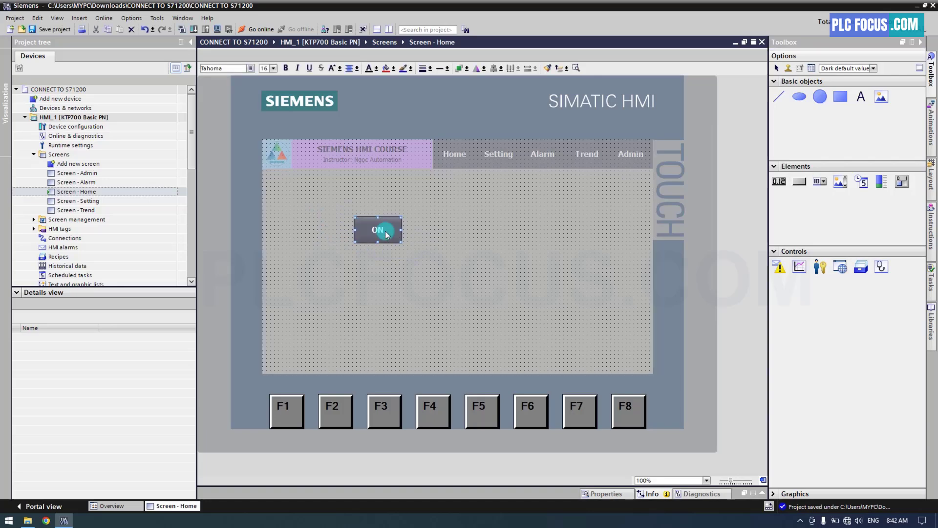
right_click(378, 230)
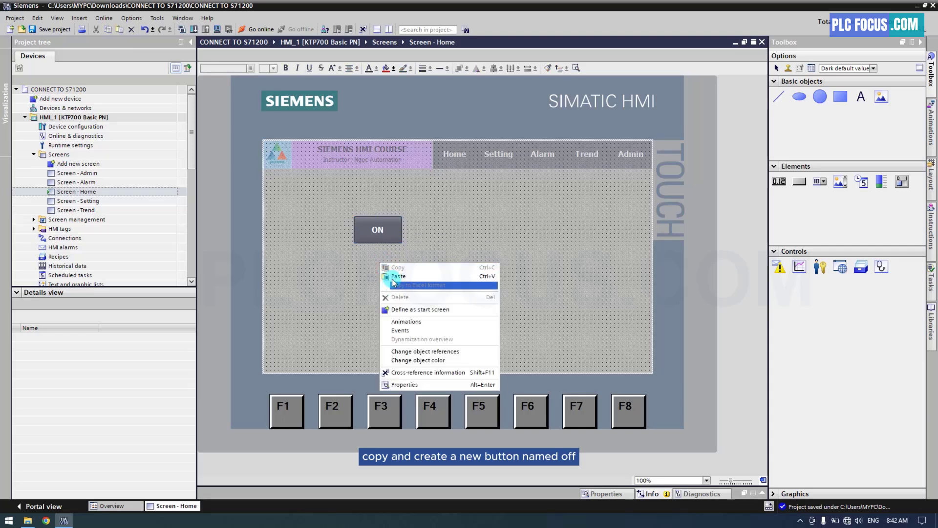
click(398, 276)
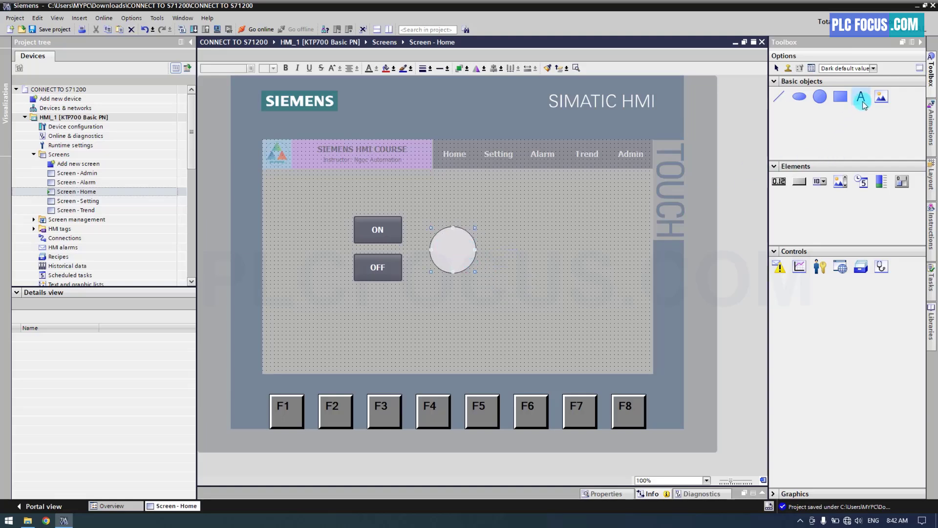
click(861, 96)
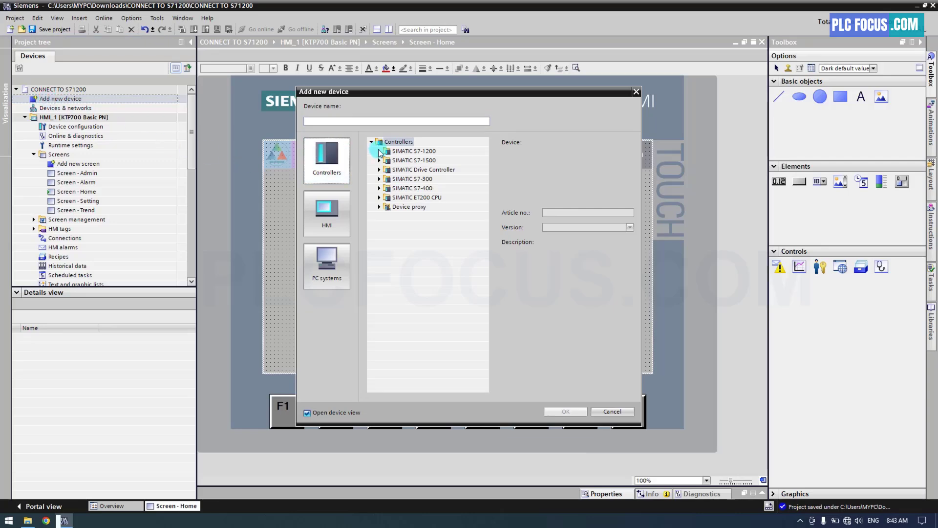
Add an S7-1200 CPU 1212C AC/DC/Rly controller, variant 6ES7 212-1BE40-0XB0, as PLC_1.
click(379, 151)
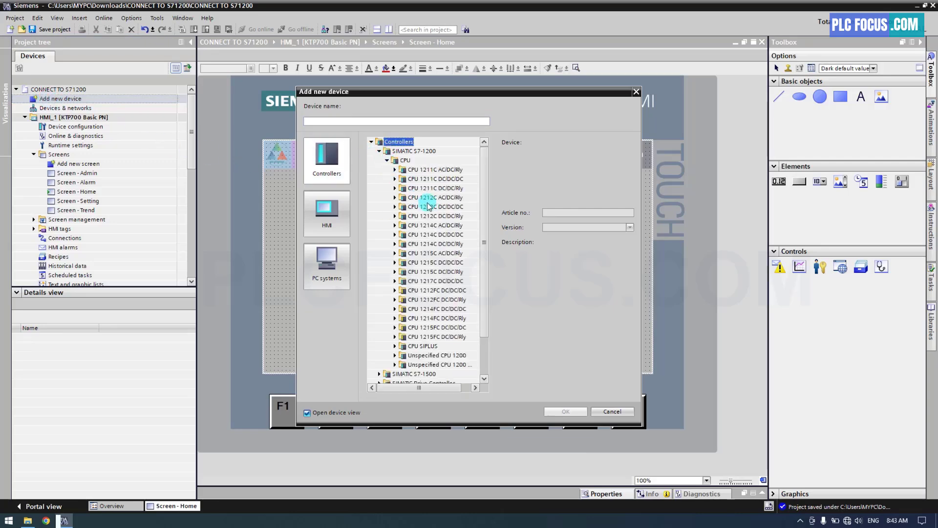
click(395, 197)
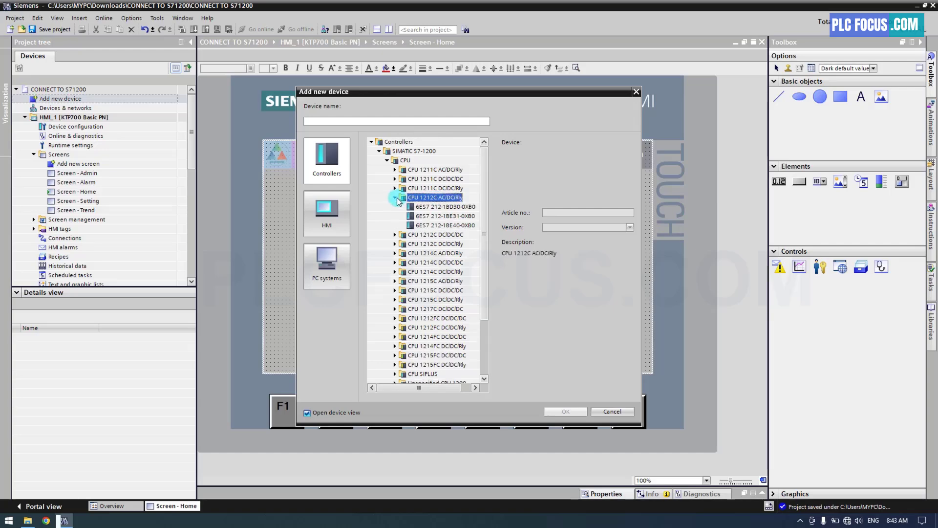
click(445, 224)
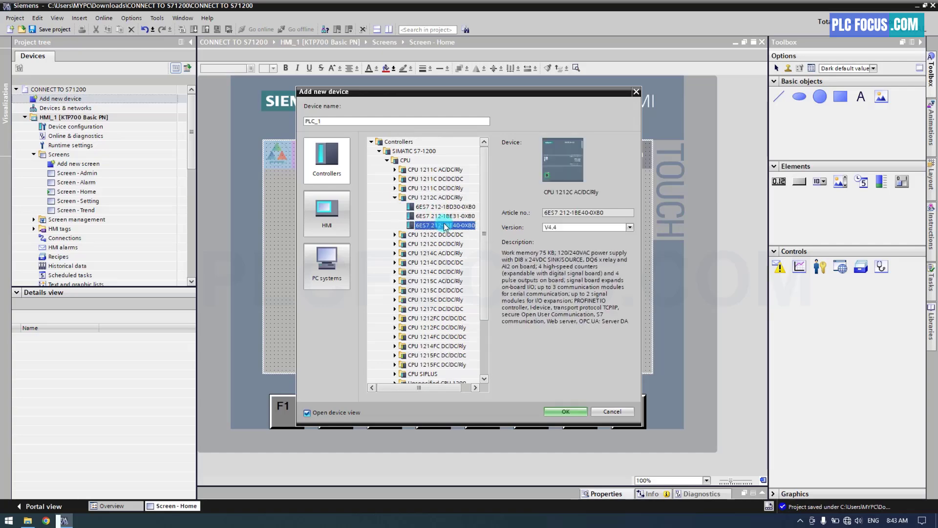
click(611, 411)
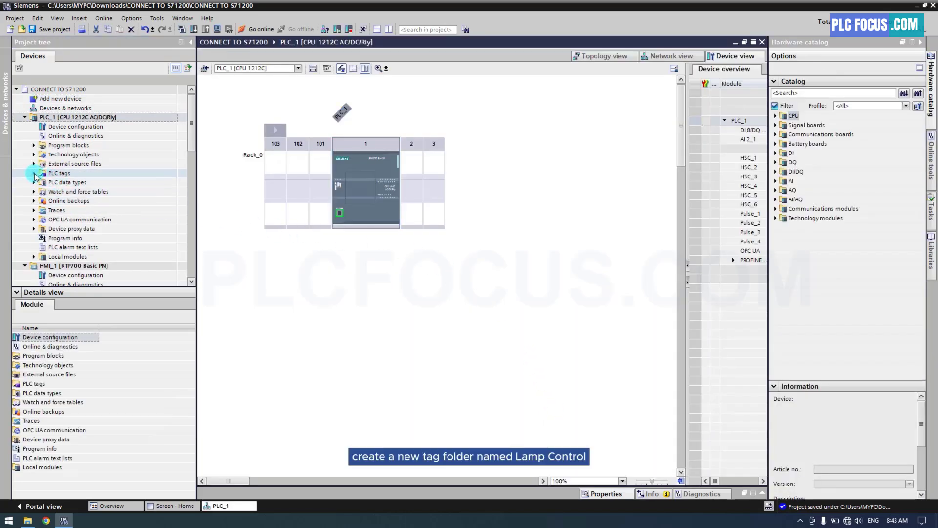
In the LAMP CONTROL table, create tag HMI_Button at %M10.0 with comment 'Turn On a'.
click(34, 173)
text(LAMP CONTROL)
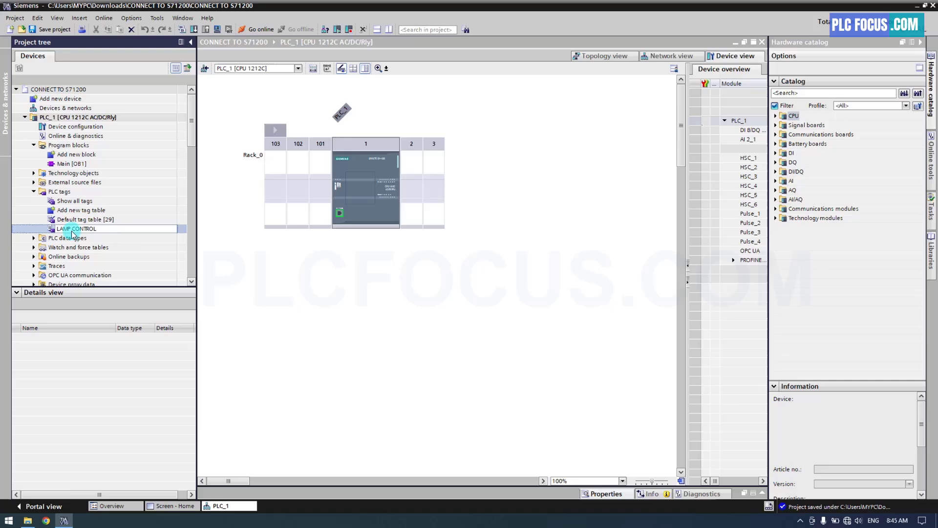
double_click(76, 228)
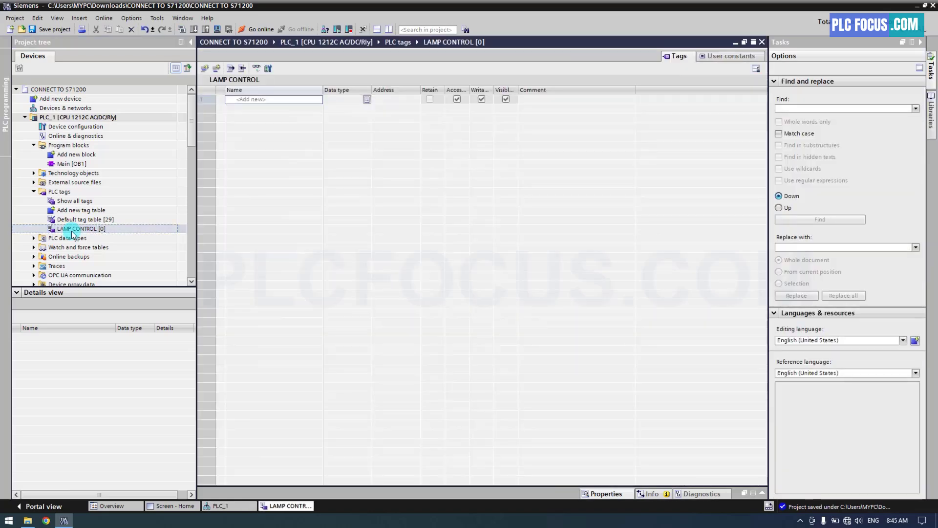
click(274, 99)
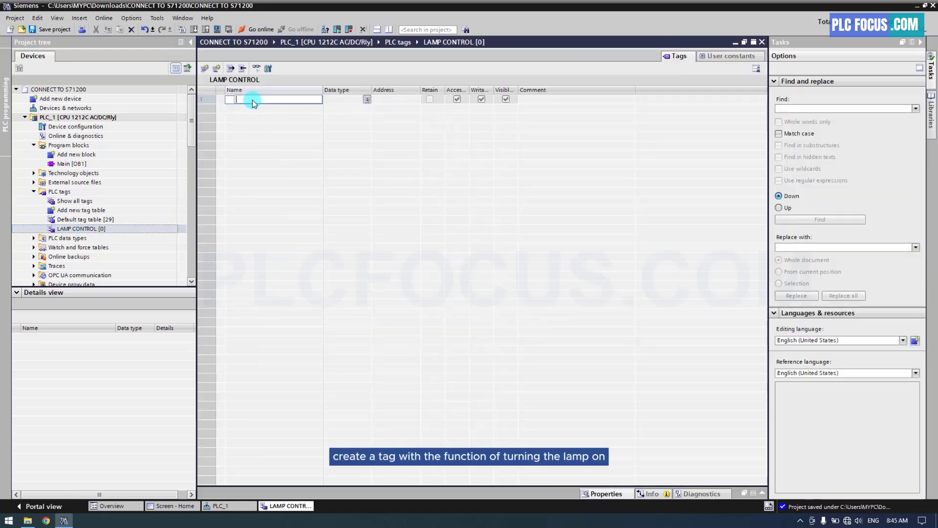
text(HMI_Button)
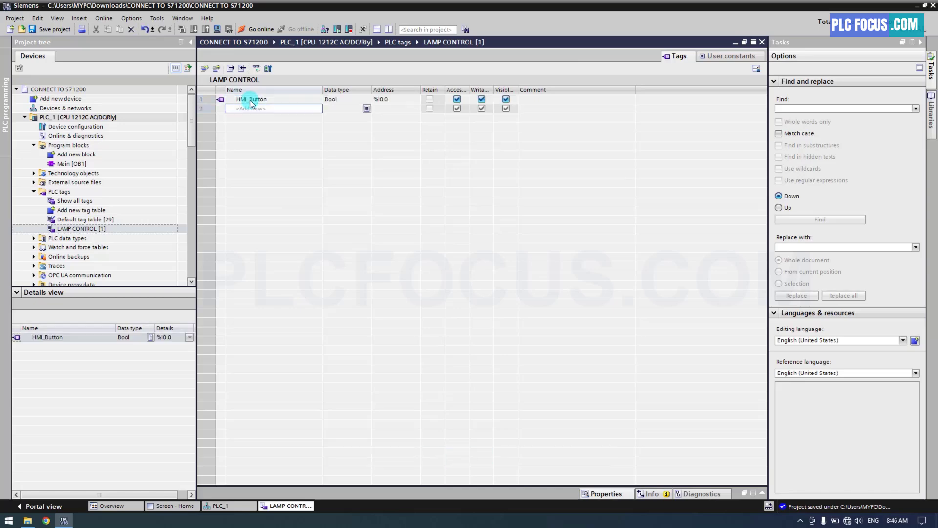
click(338, 99)
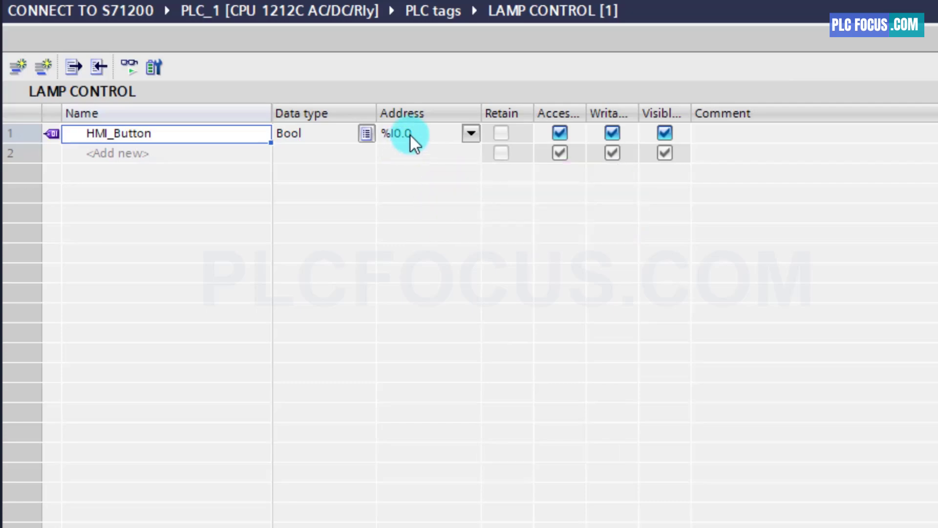
text(%M10.0)
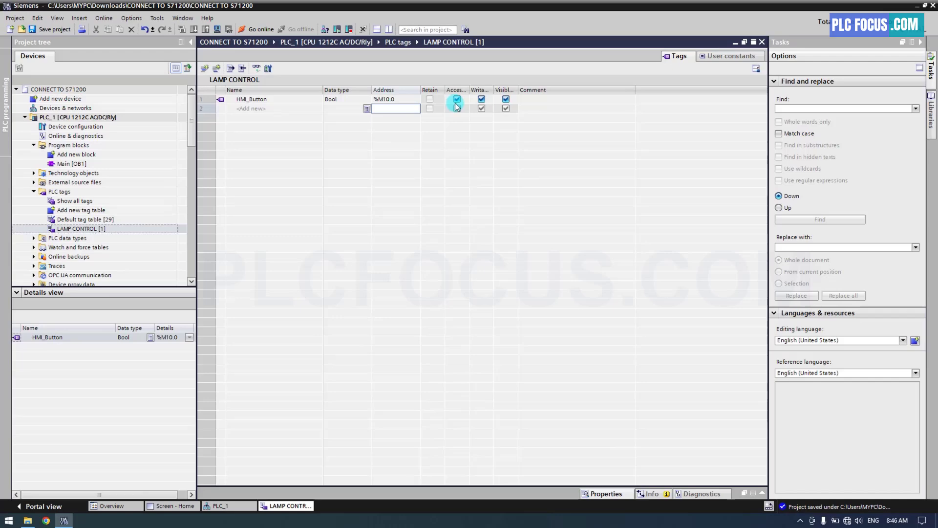
text(Turn On and Off lamp button)
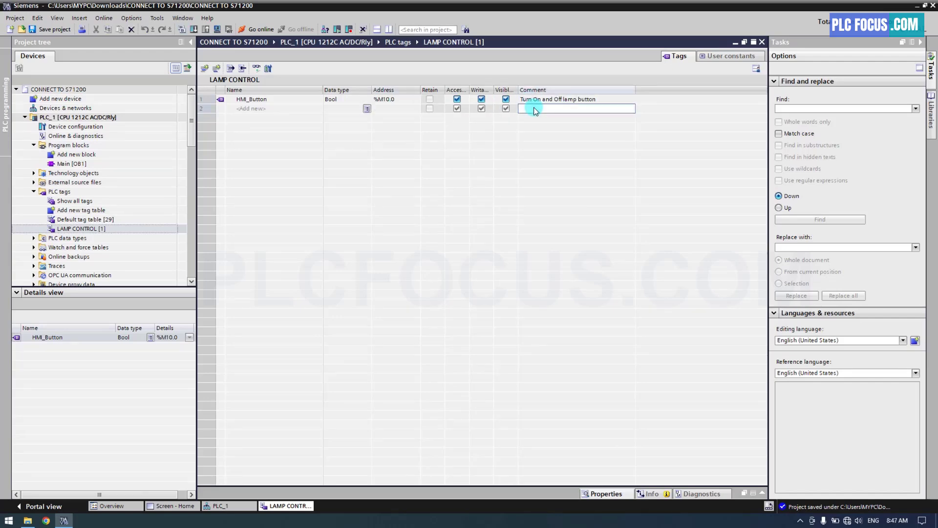
Add a second tag Q_Lamp at address %Q0.0.
click(273, 109)
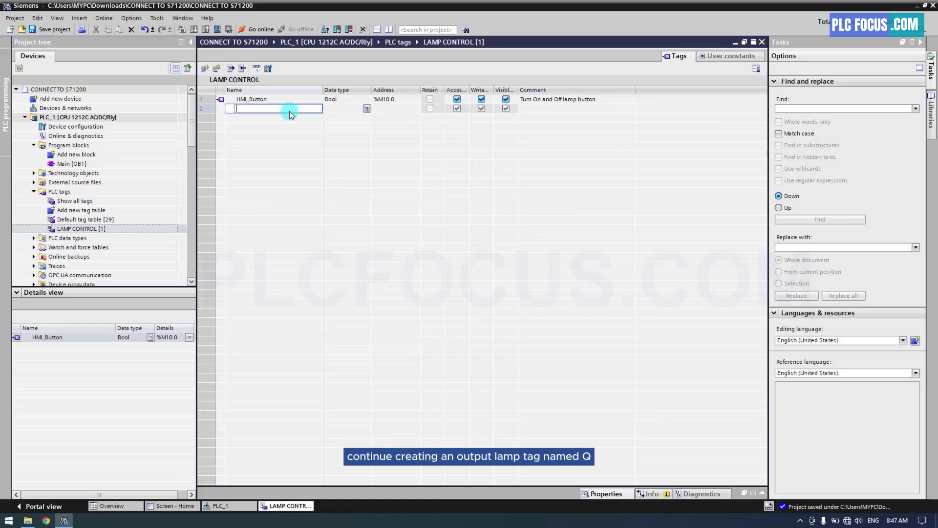
text(Q_Lamp)
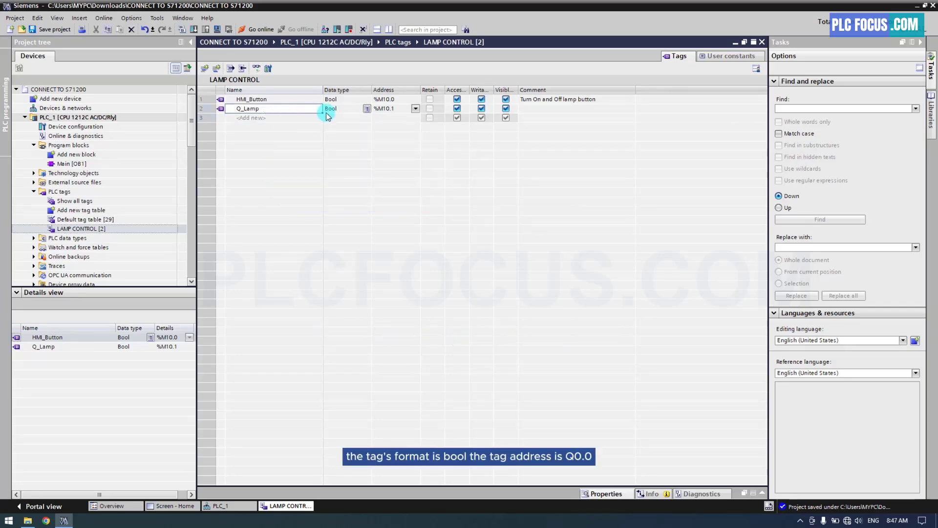
text(q0.0)
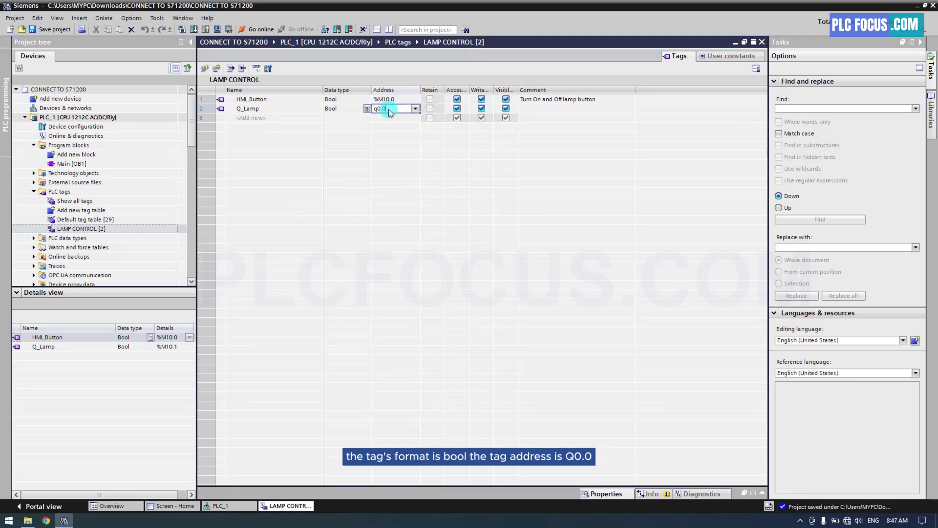
text(%Q0.0)
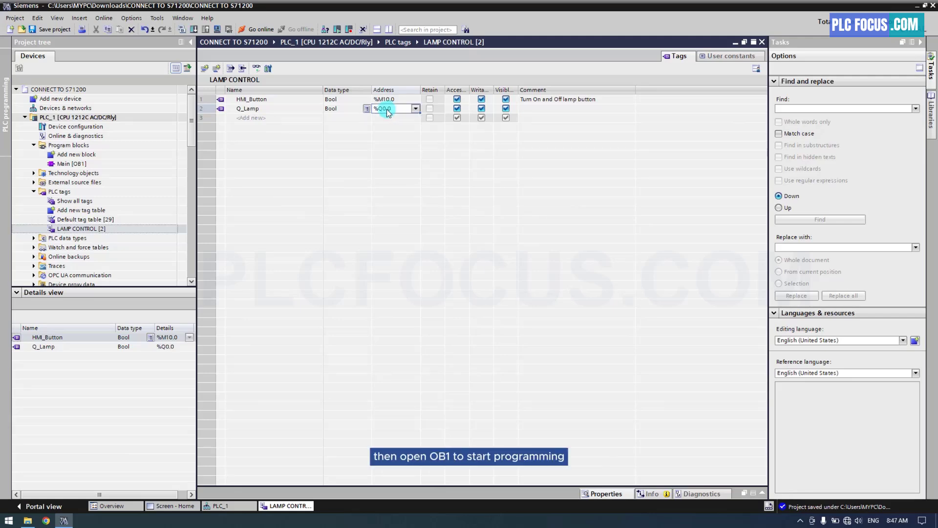
In Main [OB1] Network 1, insert a normally open contact followed by an output coil.
click(71, 163)
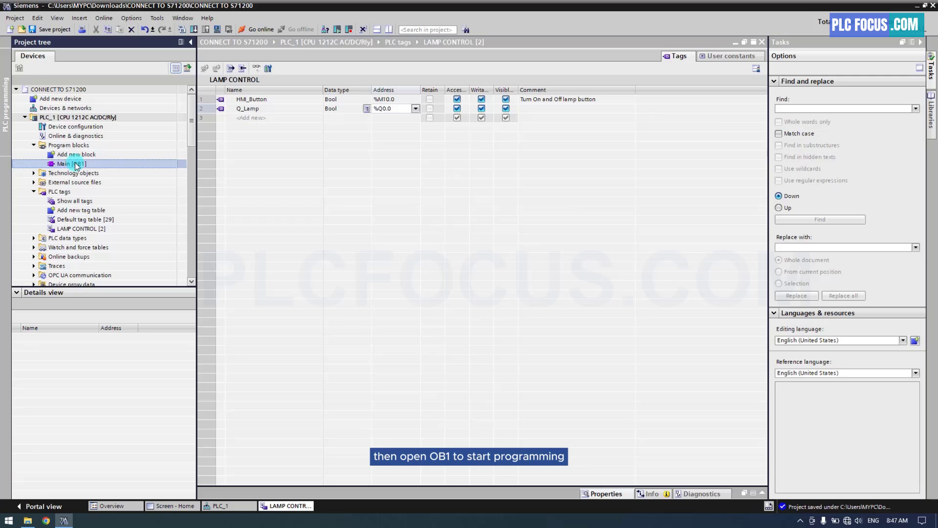
double_click(72, 163)
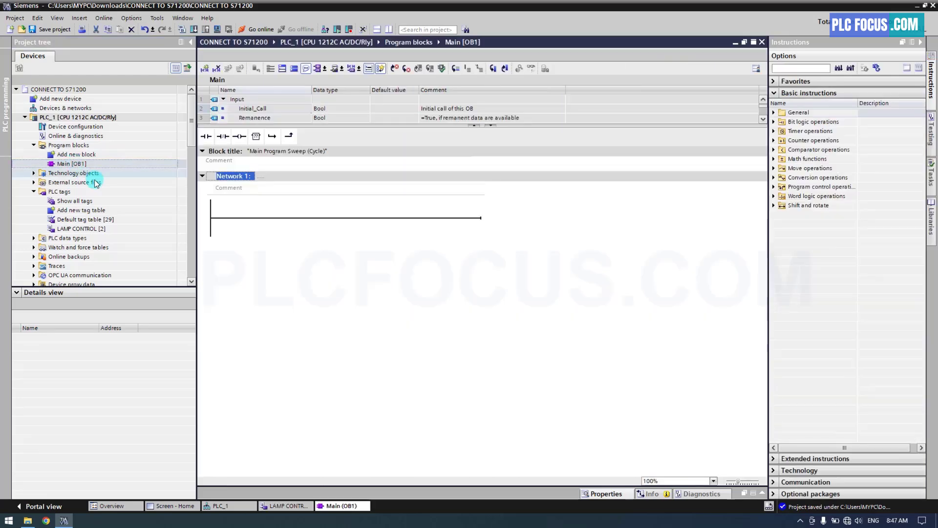
click(207, 136)
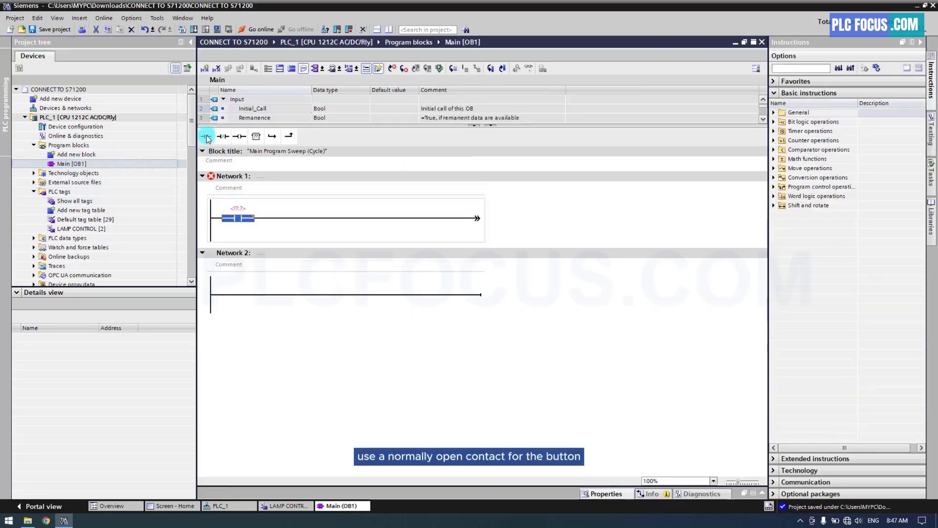
click(206, 137)
text(Control Lamp from HMI)
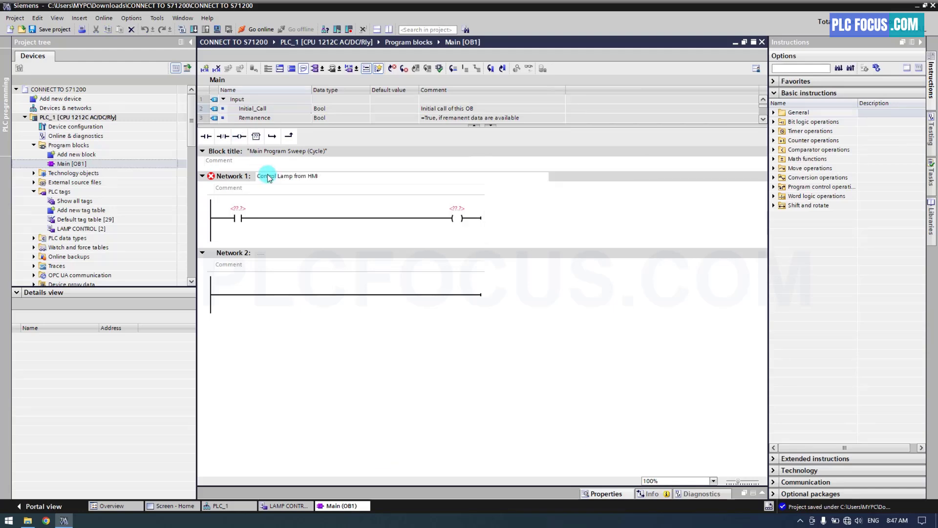
Assign HMI_Button to the contact and Q_Lamp to the coil from the LAMP CONTROL tags.
click(80, 228)
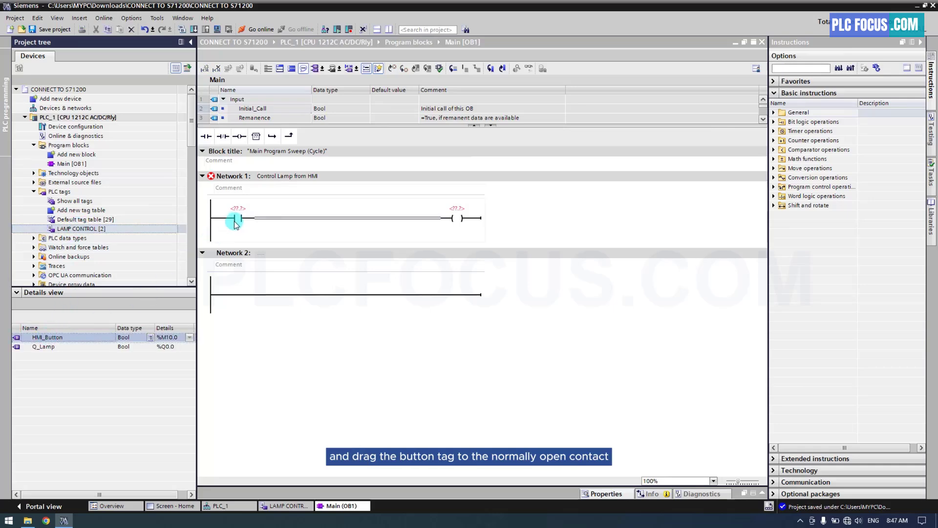
drag(47, 336, 235, 219)
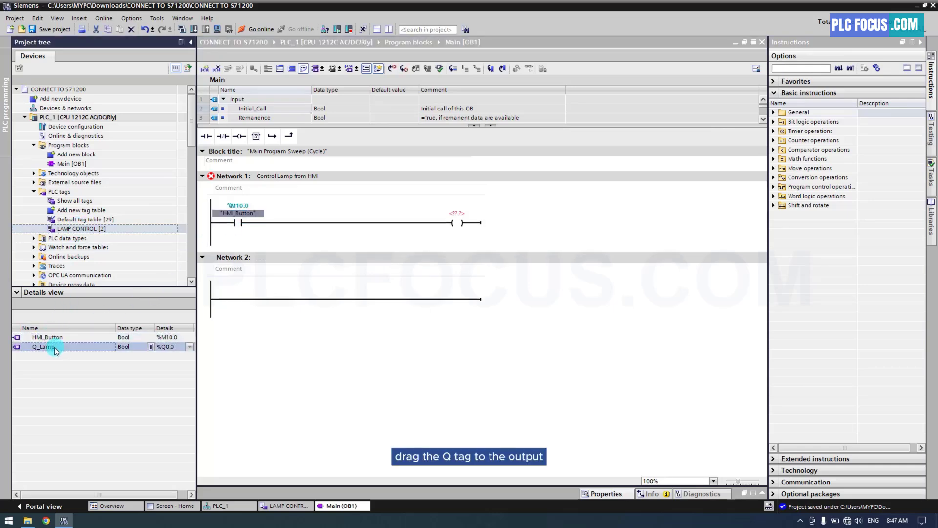
drag(47, 347, 458, 213)
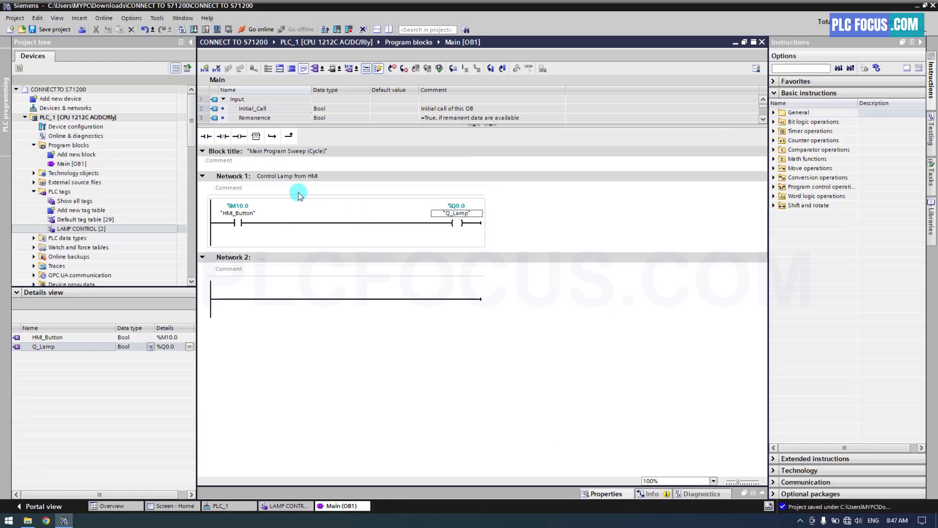
In Devices & networks, network HMI_1 to PLC_1 and add an HMI connection between them.
click(65, 107)
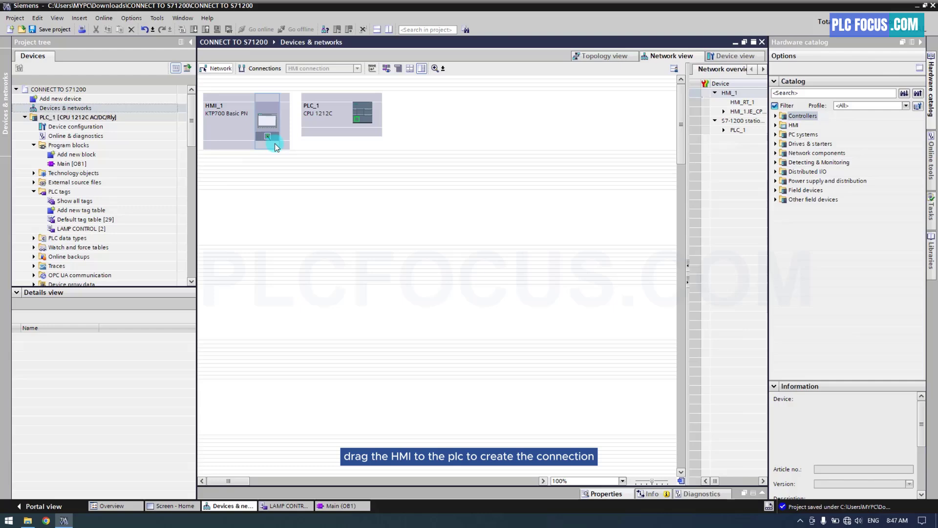
drag(267, 136, 356, 120)
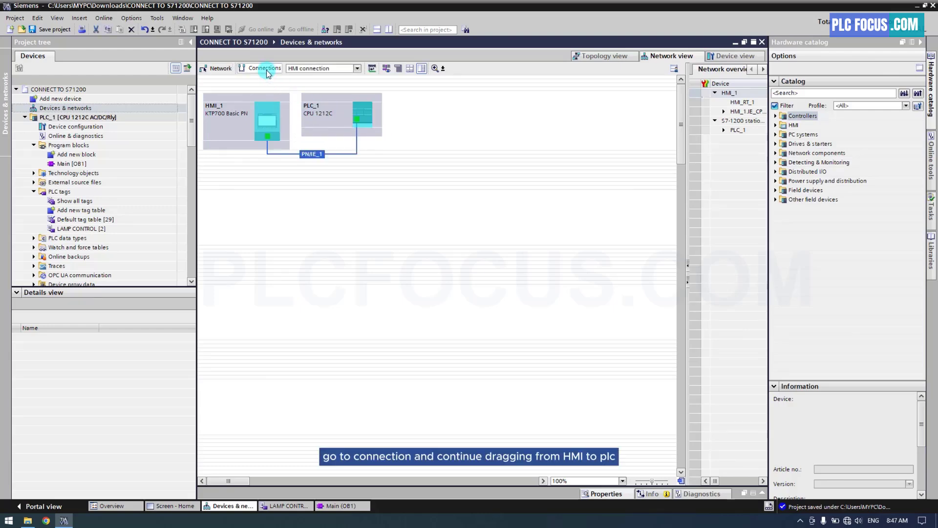
drag(268, 119, 363, 120)
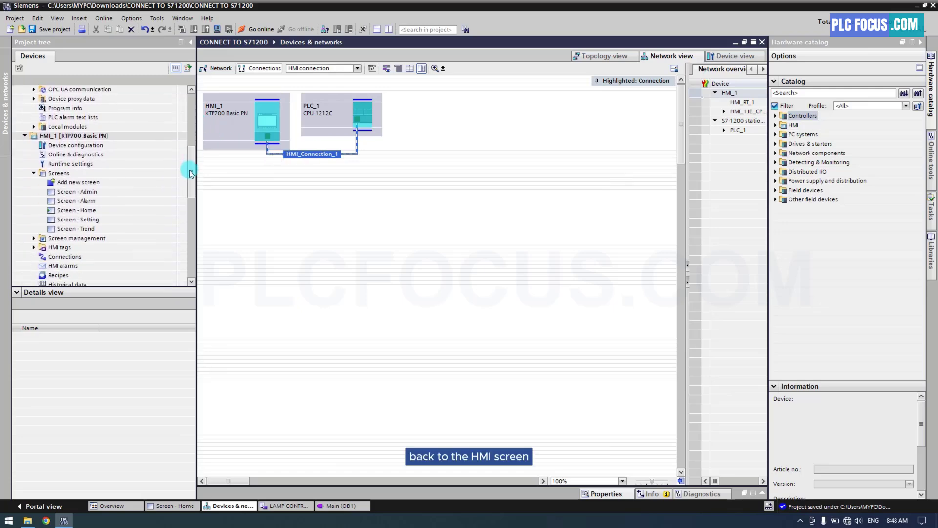
On the Home screen, add a SetBit function to the ON button's Press event.
double_click(77, 200)
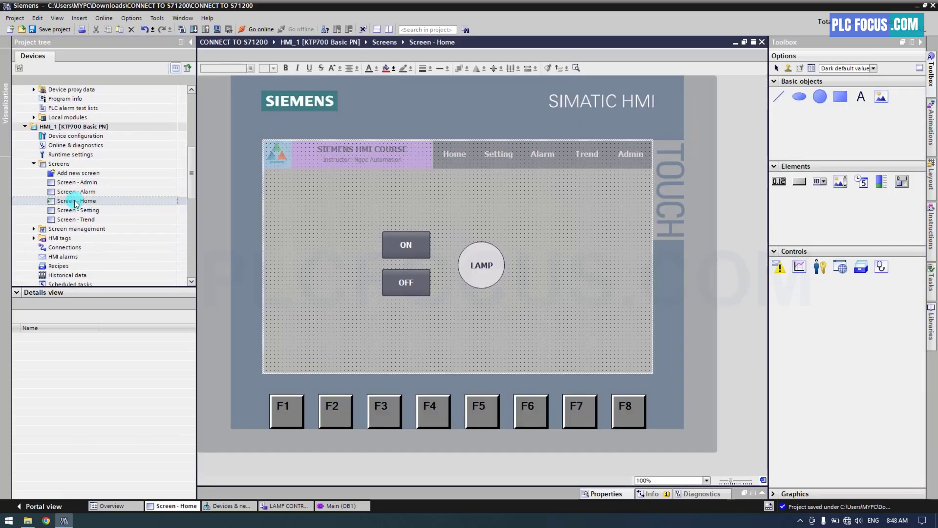
right_click(406, 244)
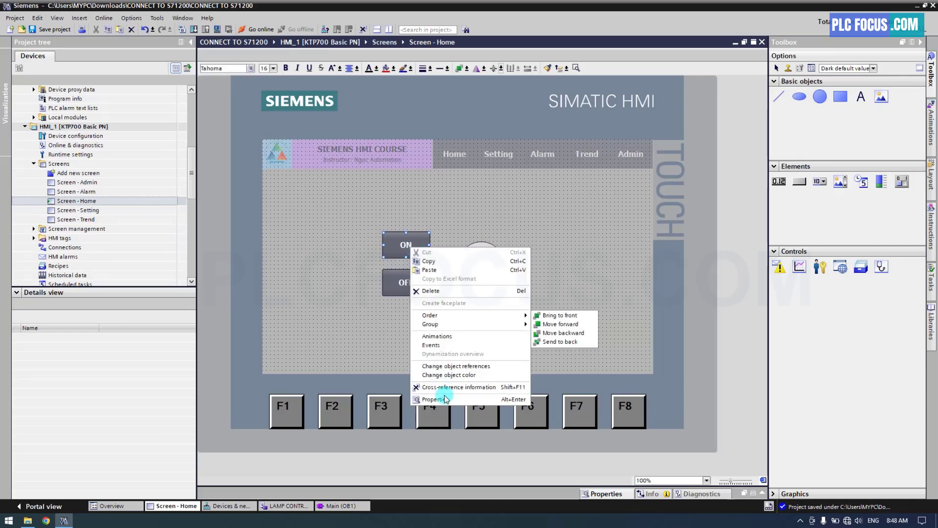
click(434, 399)
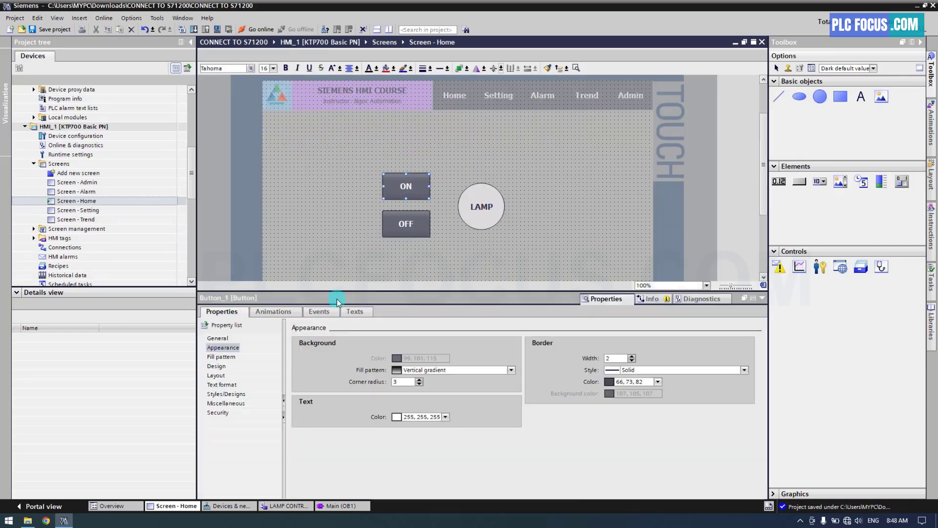
click(319, 311)
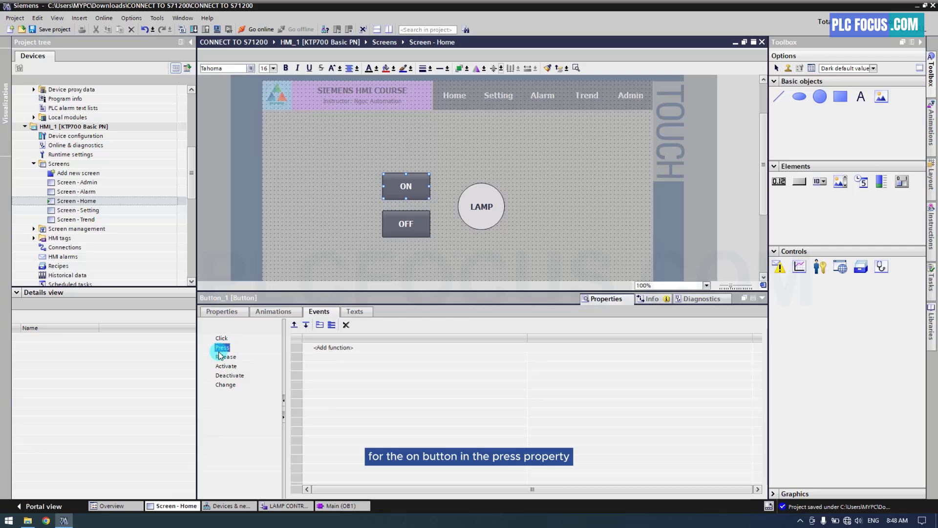
click(333, 347)
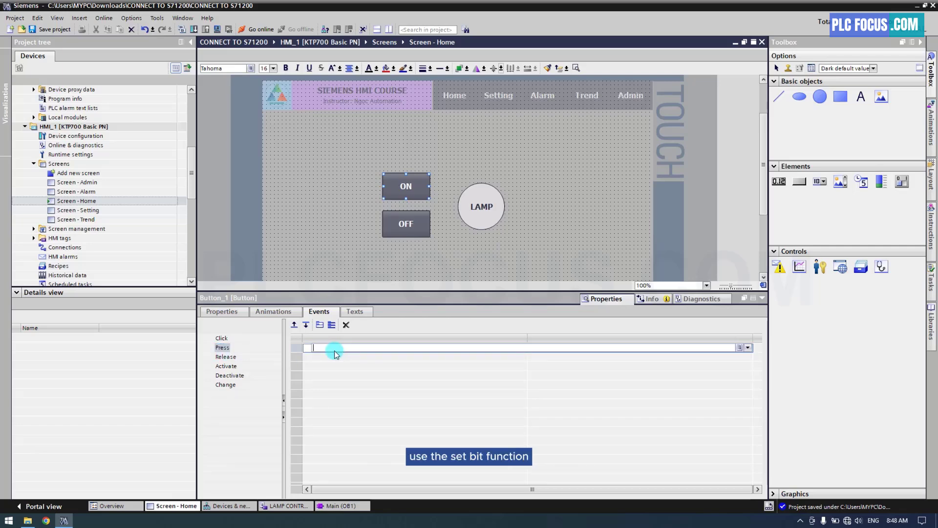
text(setbit)
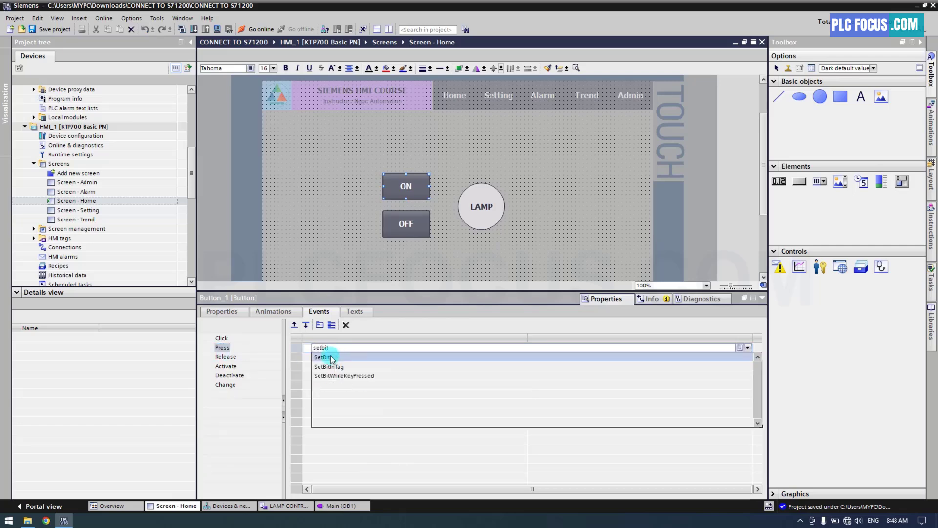
click(323, 357)
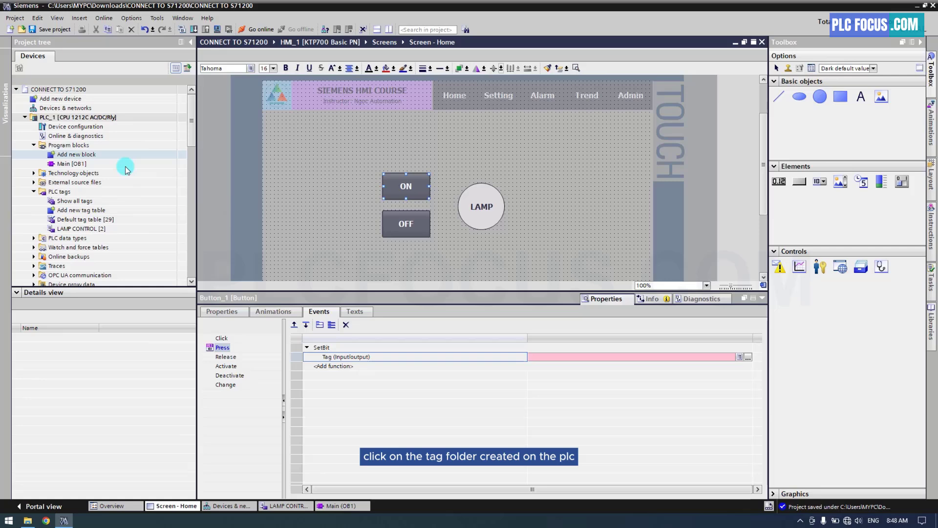
Assign HMI_Button as the SetBit tag and select the OFF button.
click(80, 229)
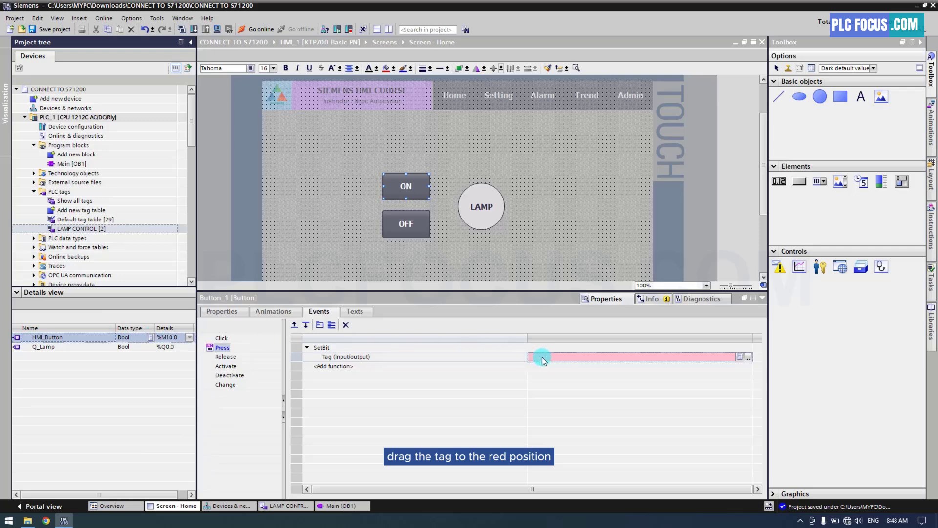
drag(425, 251, 542, 356)
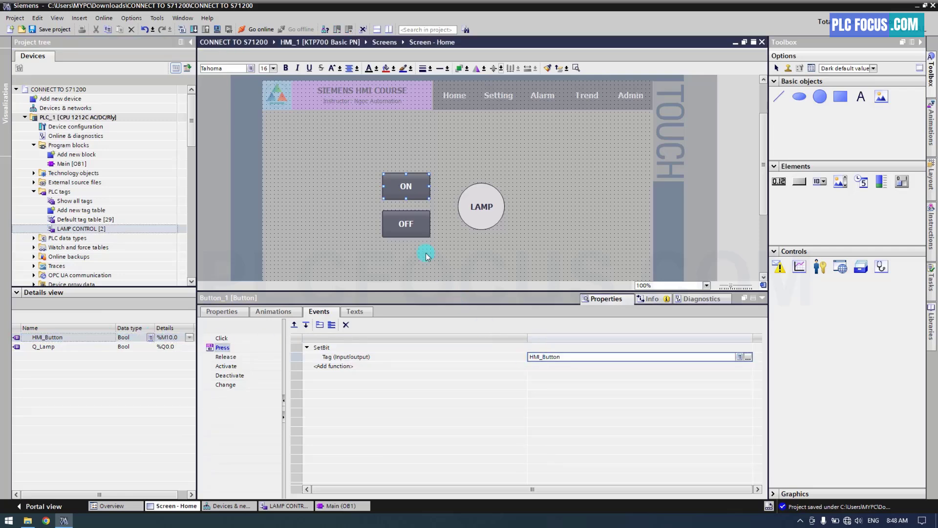
click(406, 223)
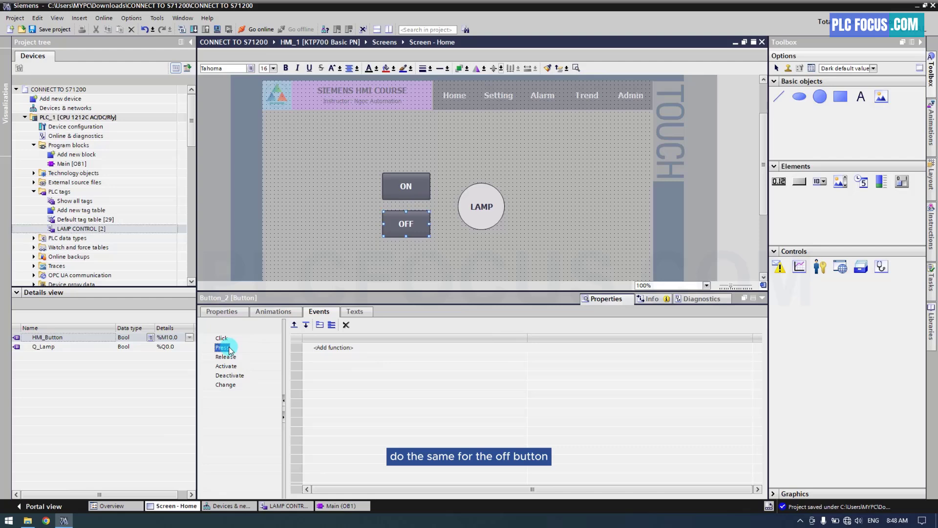
Give the OFF button's Press event a ResetBit on HMI_Button, then select the lamp circle.
text(reset)
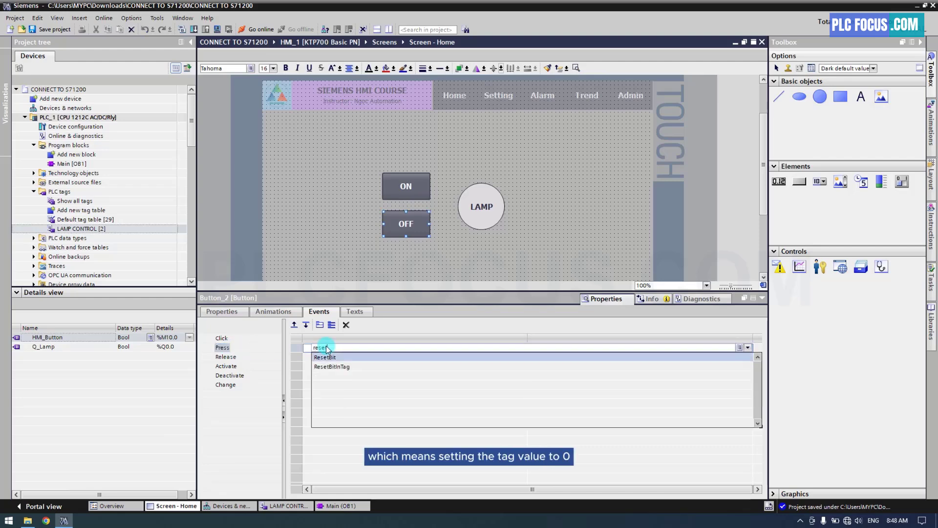
click(325, 357)
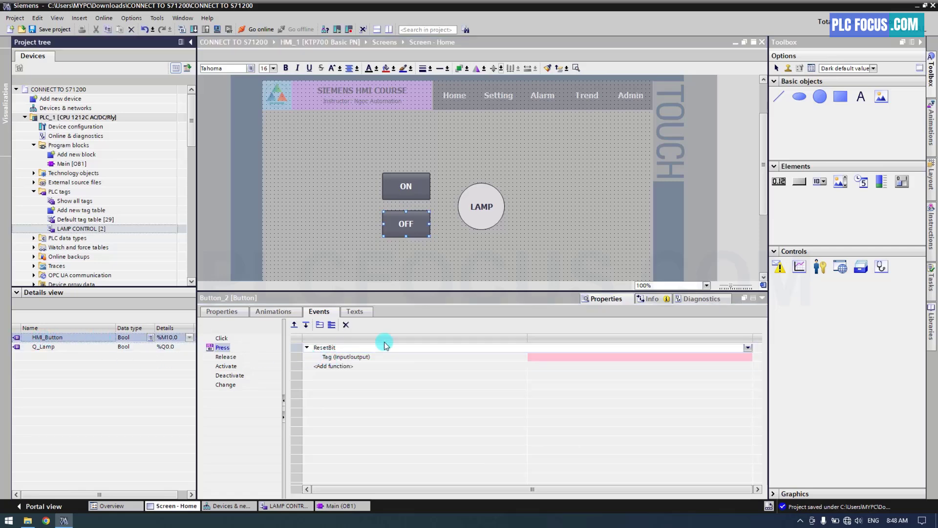
click(638, 356)
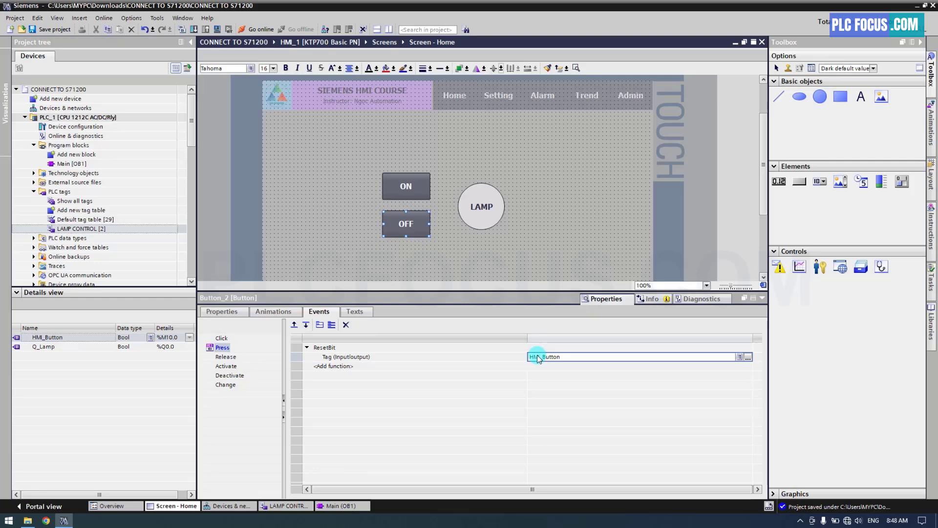
click(482, 207)
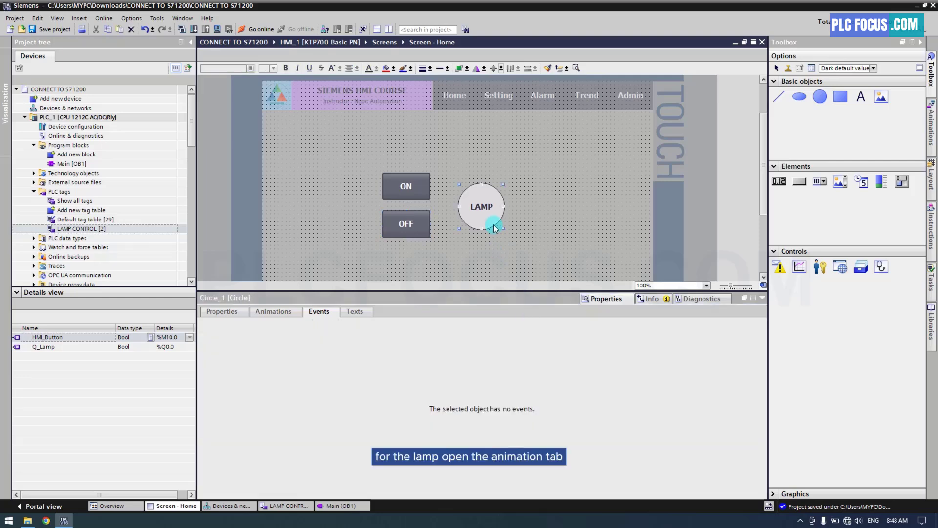
Add an Appearance animation to the circle with a second value range, driven by Q_Lamp.
click(272, 311)
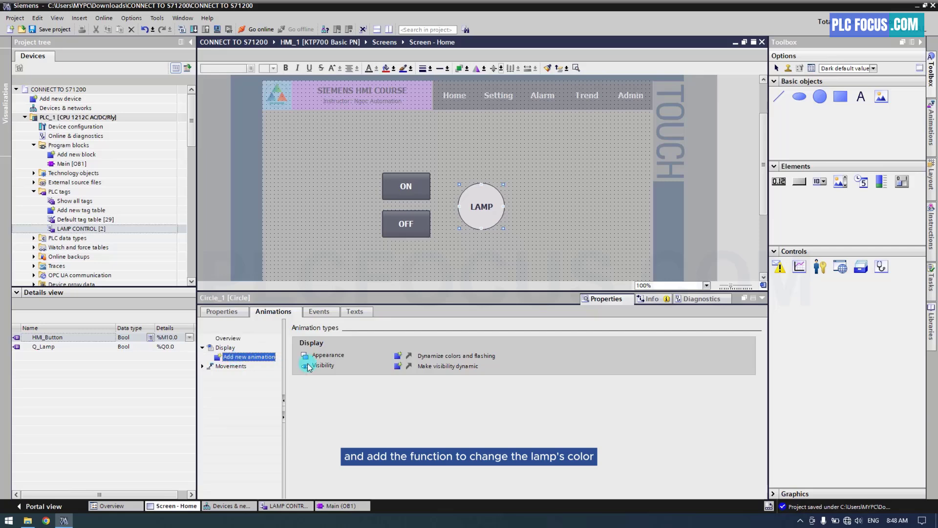
click(328, 355)
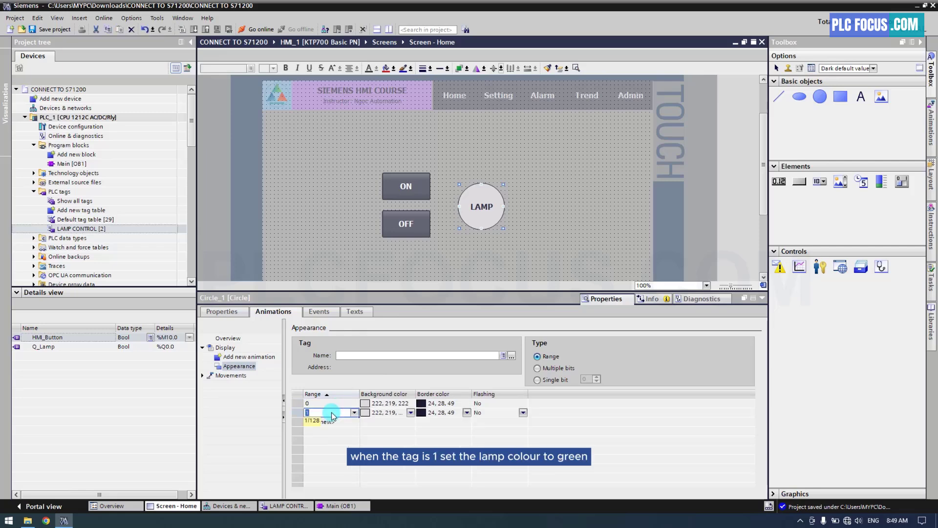
click(411, 413)
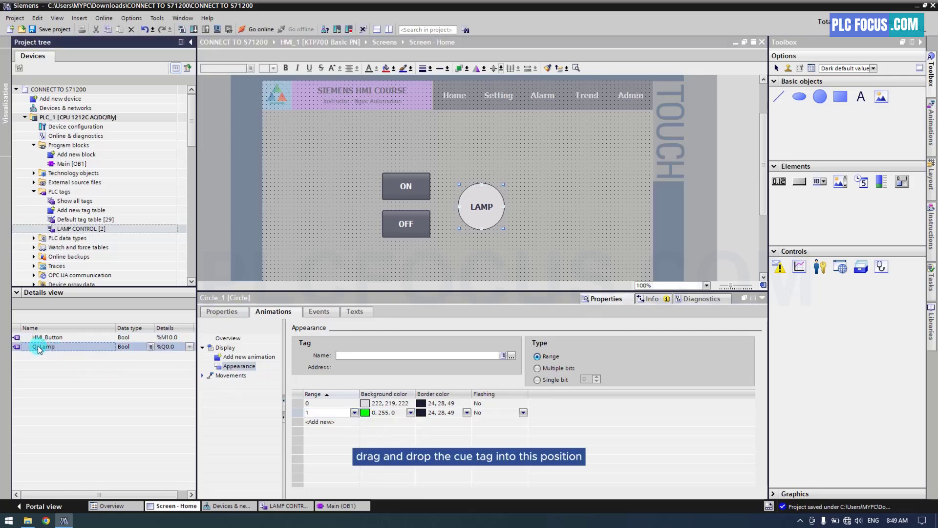
drag(43, 347, 353, 355)
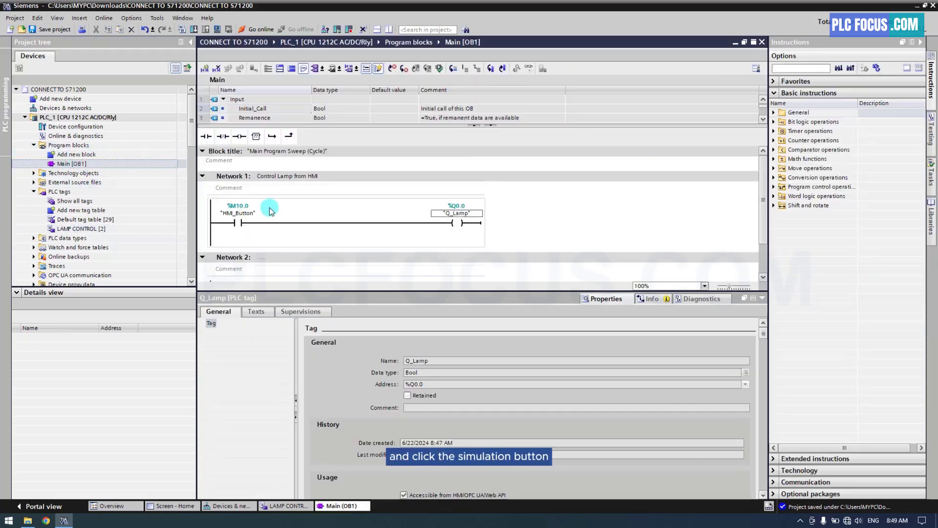
Start PLC simulation, enable simulation support and find the PLC via Direct connection at slot '1 X1'.
click(219, 29)
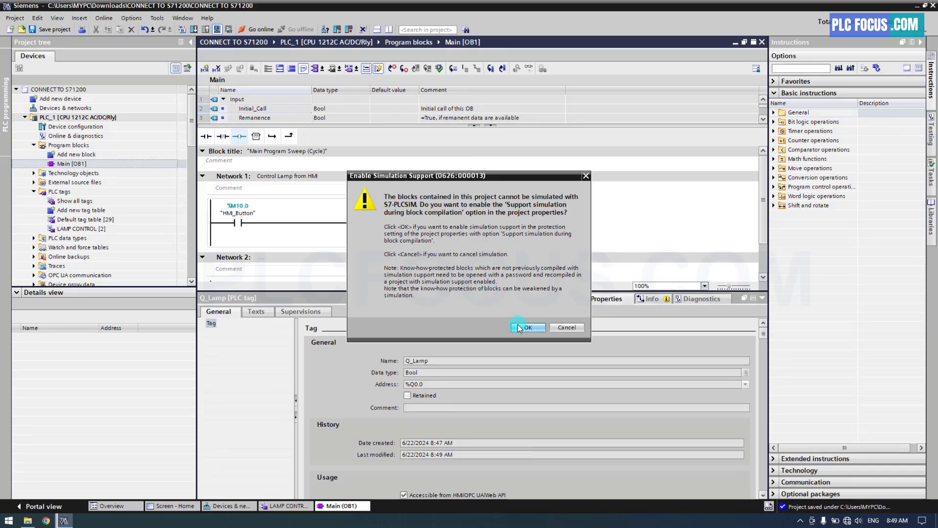
click(526, 328)
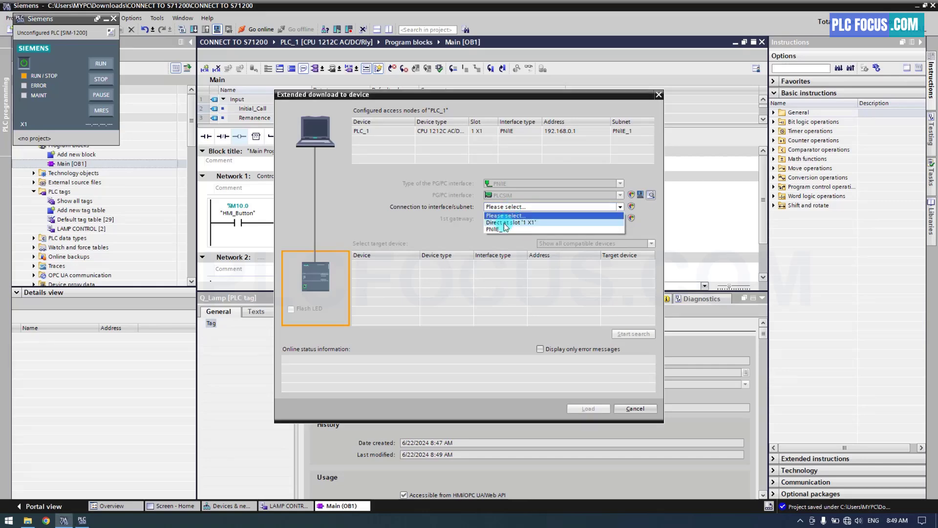
click(509, 222)
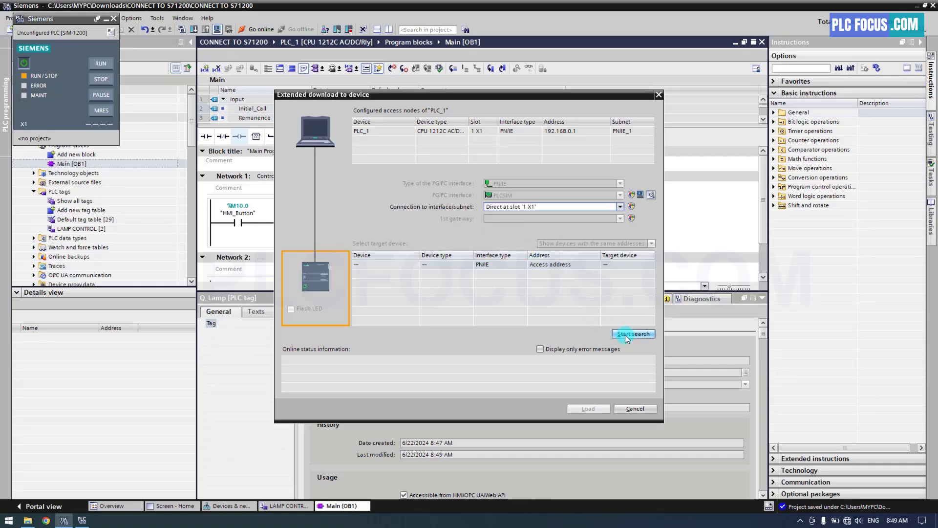
click(632, 334)
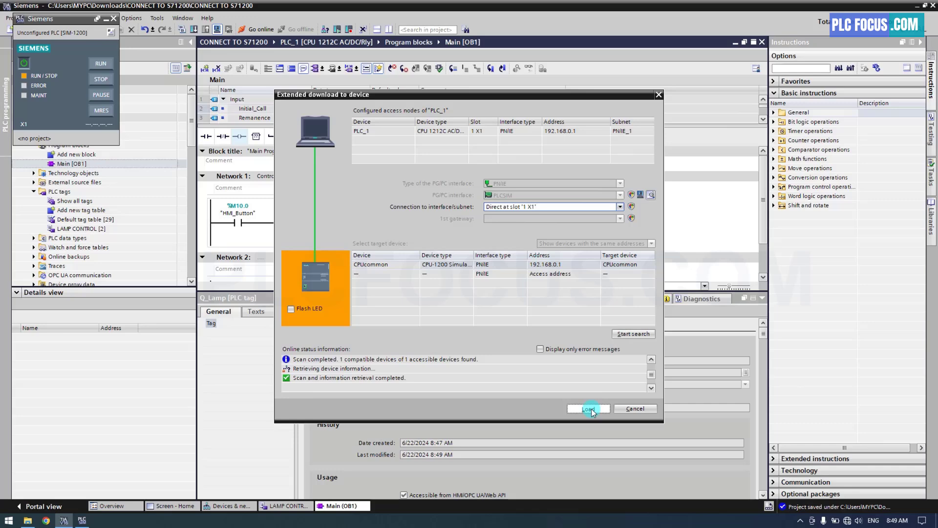
Load the program onto the simulated PLC with Start module selected and finish the download.
click(588, 409)
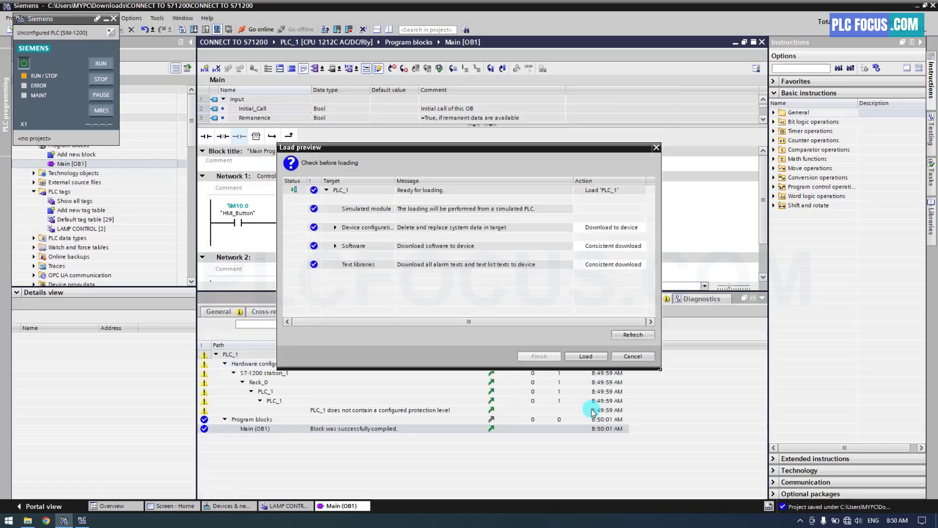
click(585, 356)
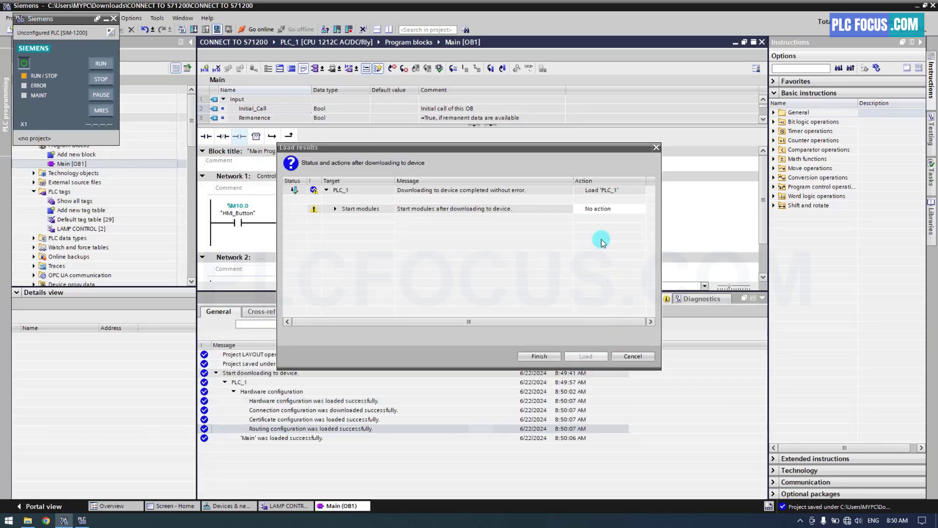
click(609, 209)
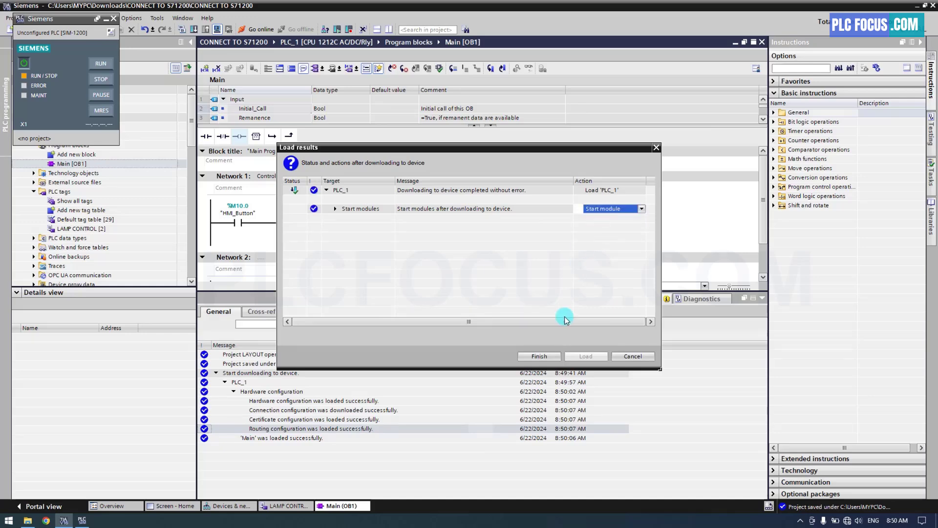
click(539, 356)
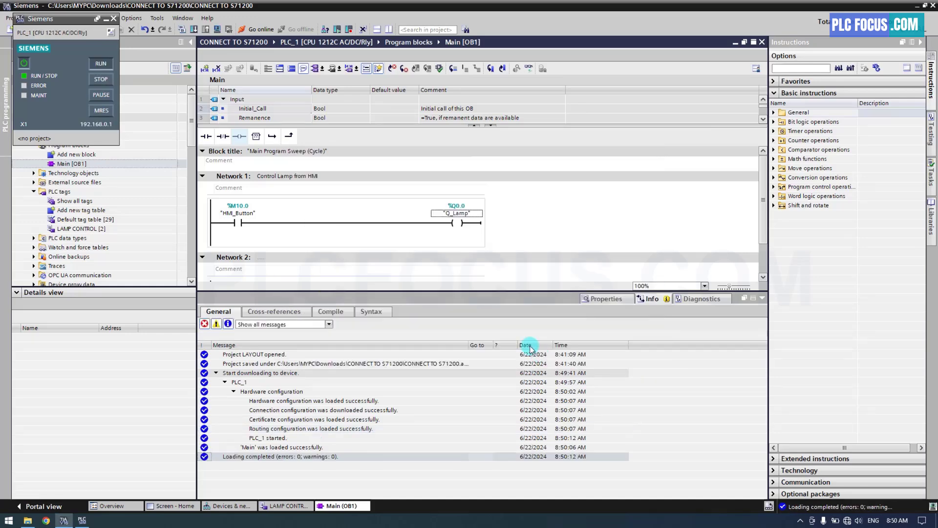
mouse_move(528, 69)
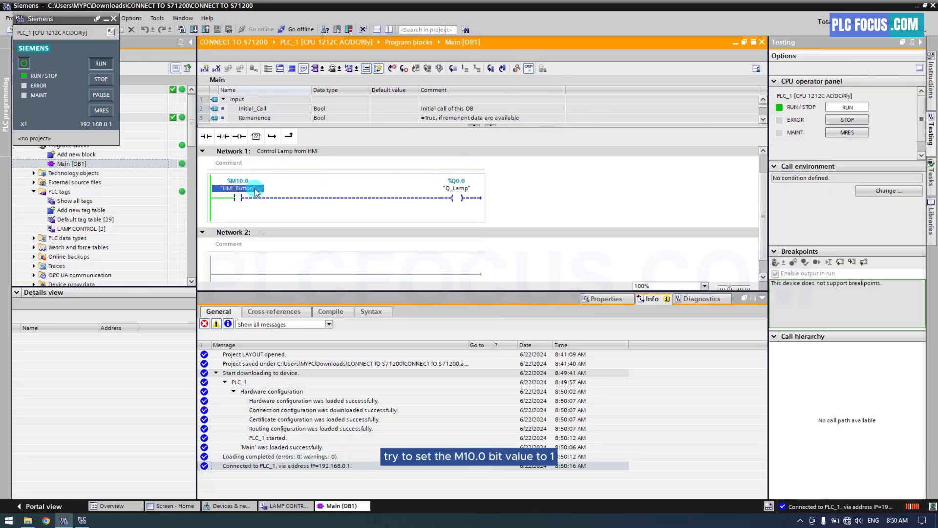
Modify HMI_Button to 1 so Q_Lamp energises, then begin resetting it to 0.
right_click(240, 187)
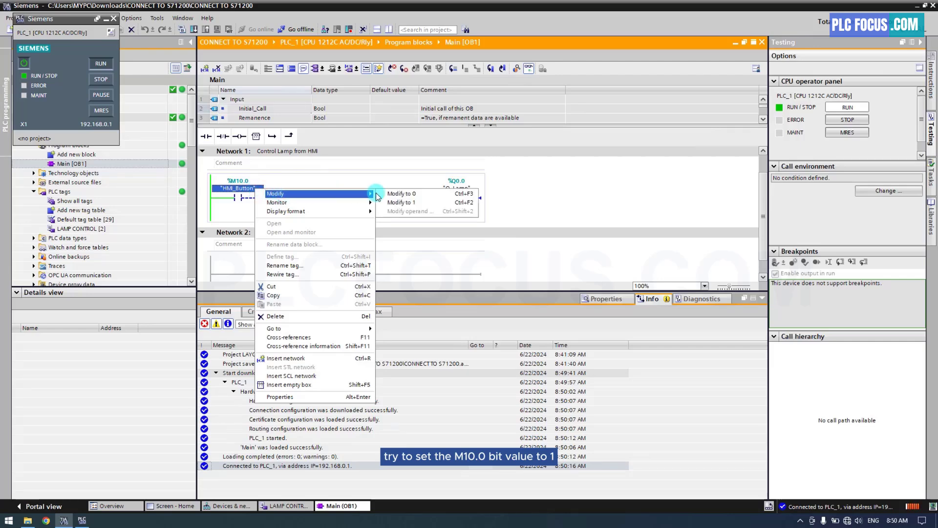
click(402, 203)
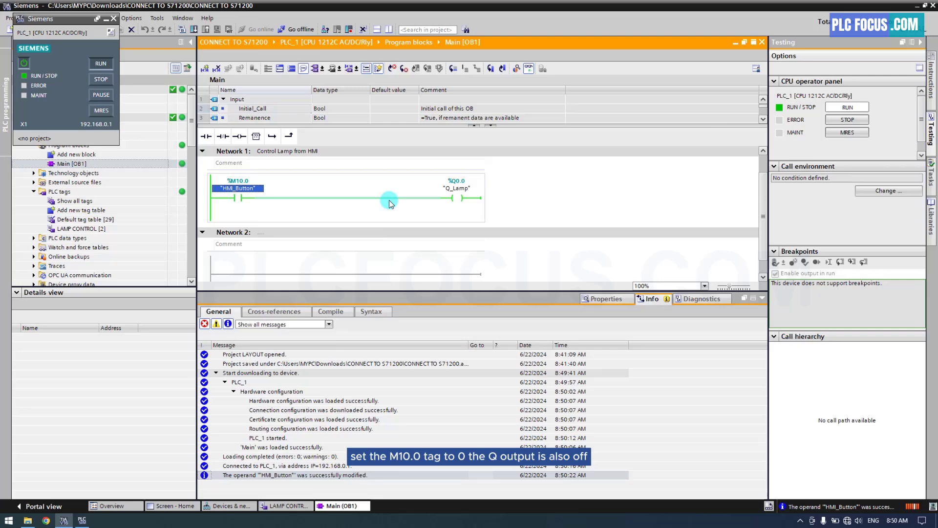
right_click(238, 188)
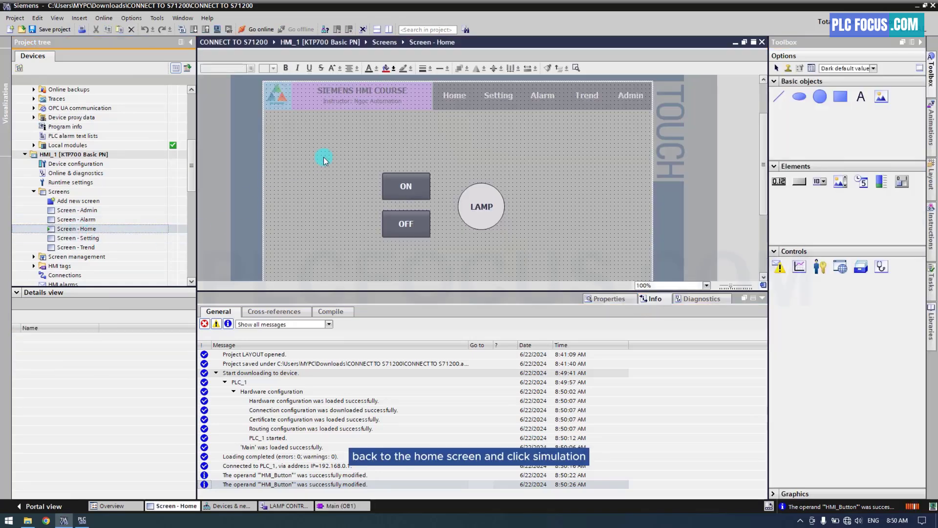
Start the HMI panel simulation, accept the notice and bring up RT Simulator.
click(214, 30)
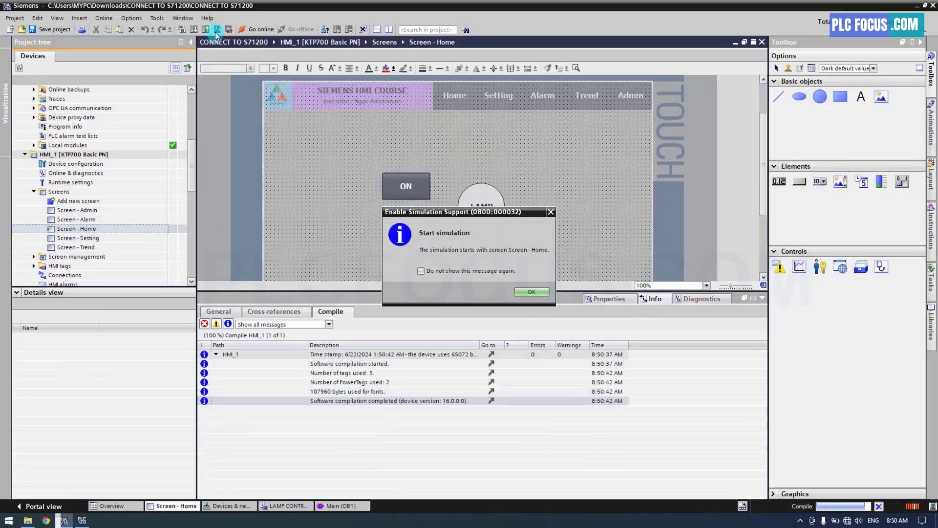
click(530, 292)
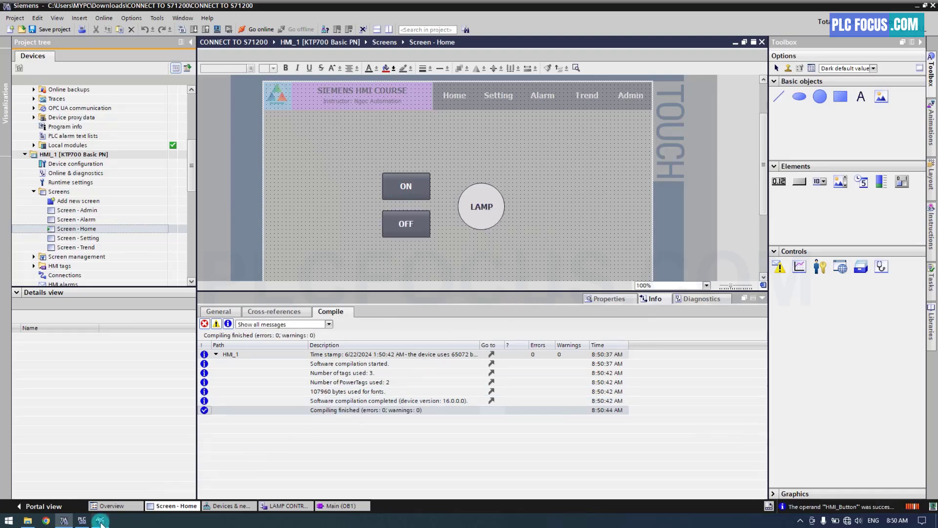
click(100, 519)
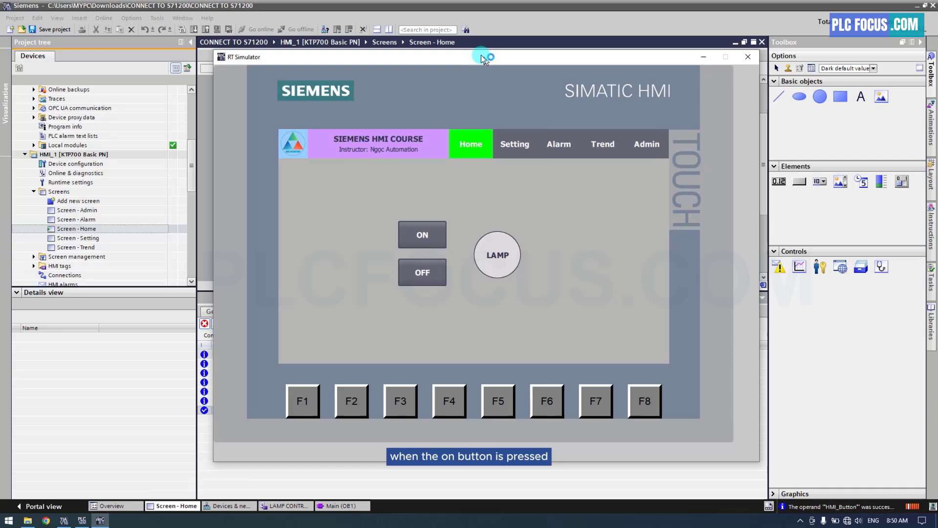
Press ON to turn the lamp green and OFF to turn it grey again on the simulated panel.
click(422, 234)
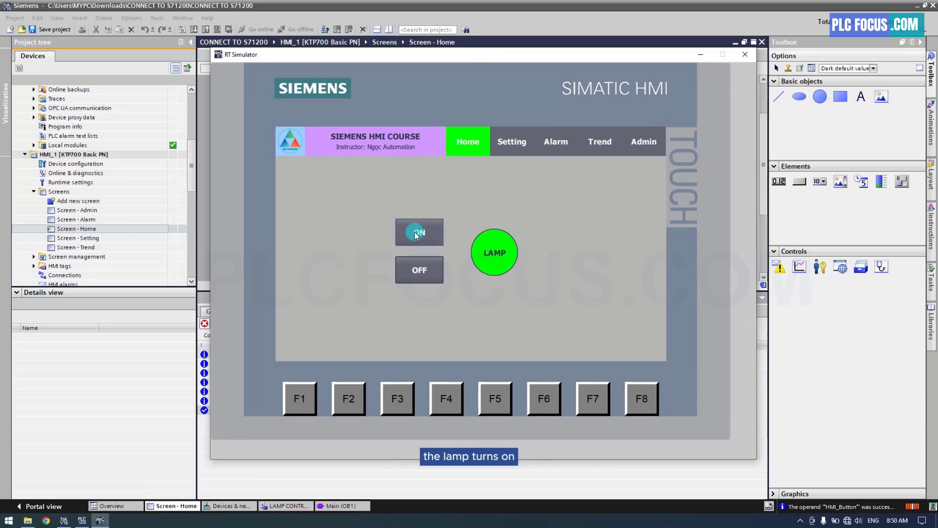
click(419, 270)
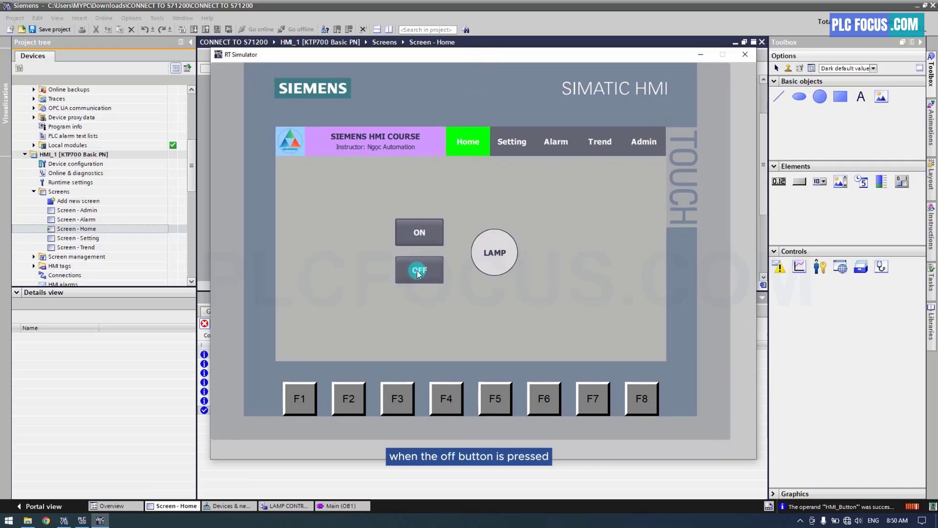
click(419, 232)
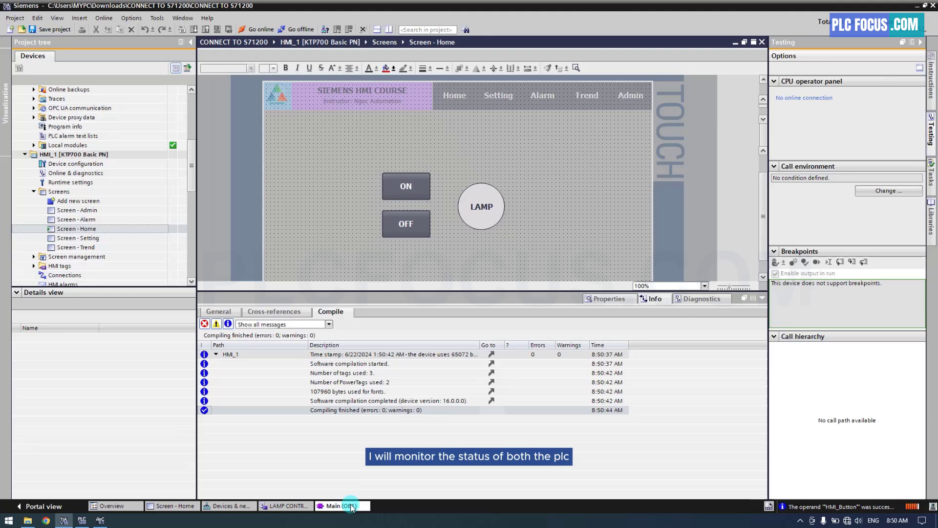
Return to Main [OB1] monitoring and press ON to watch the Q_Lamp rung energise.
click(341, 506)
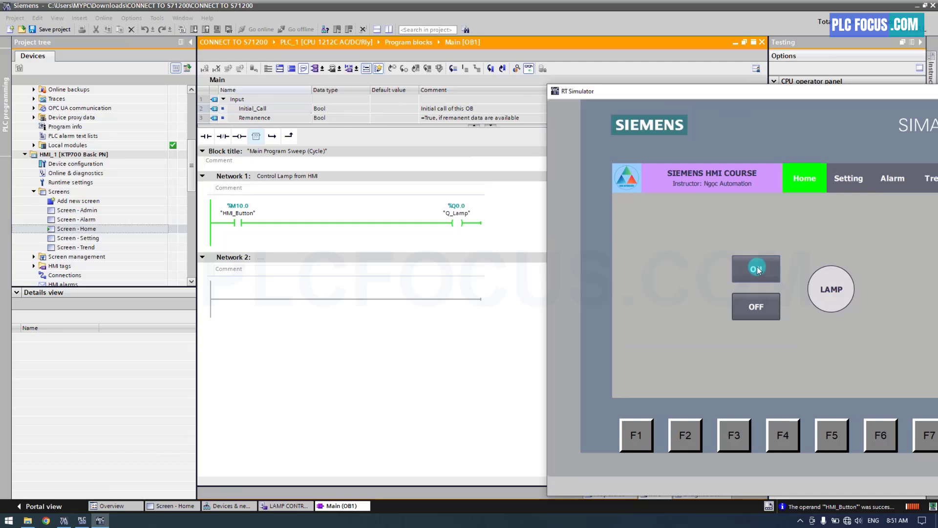
click(757, 269)
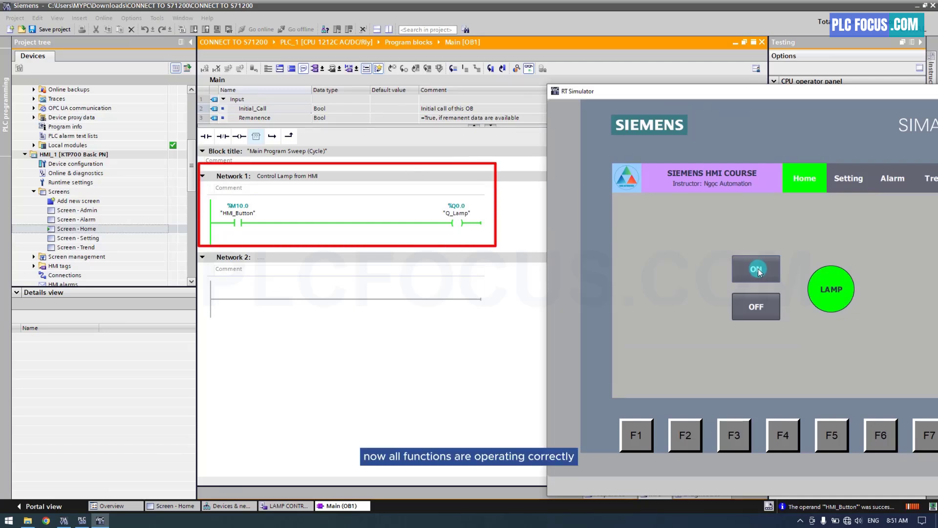
click(756, 307)
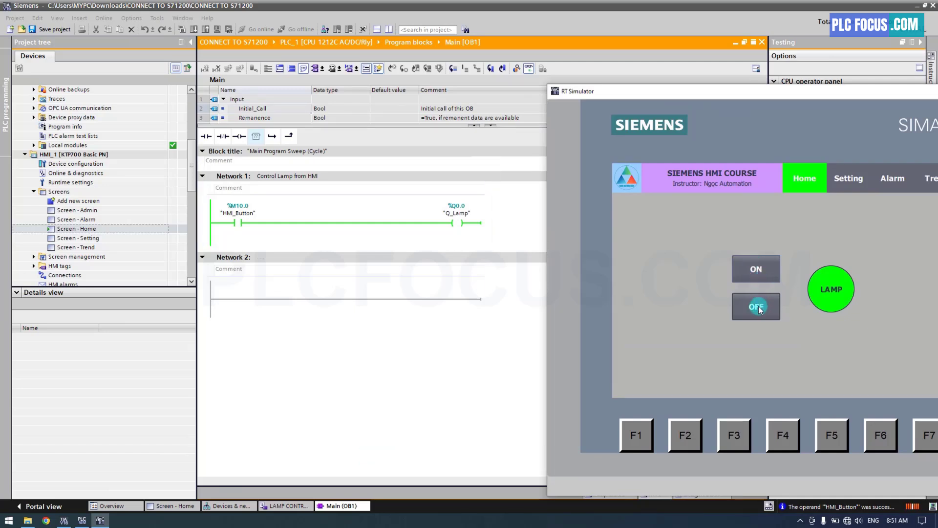
Press OFF and ON alternately, ending with OFF so the rung and lamp clear.
click(755, 306)
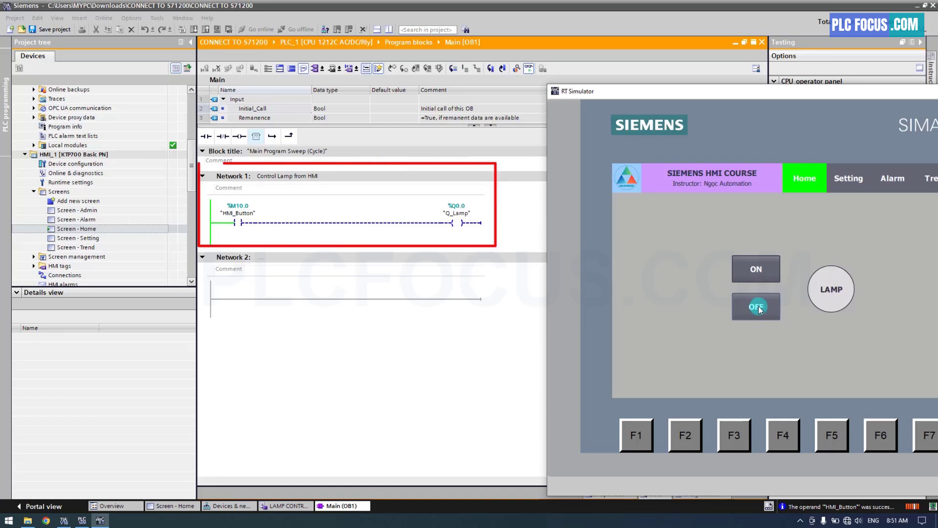
click(756, 268)
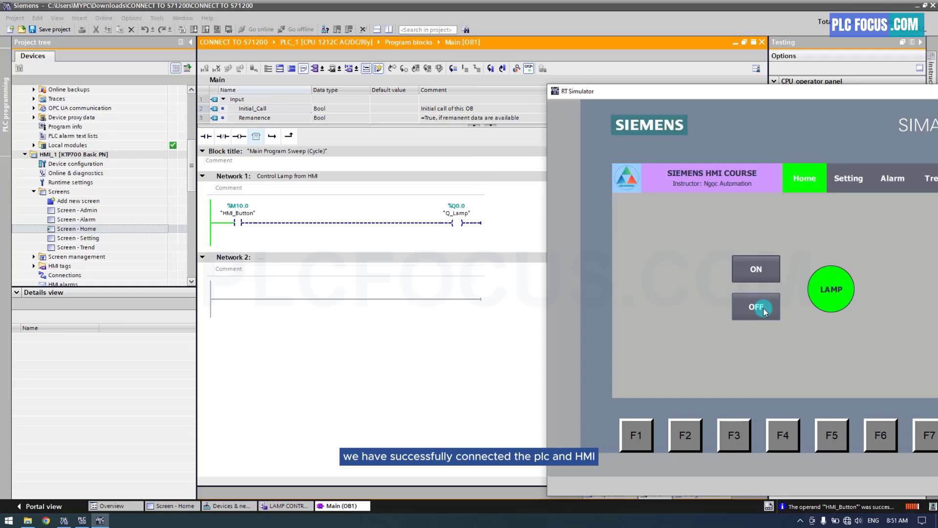
click(756, 306)
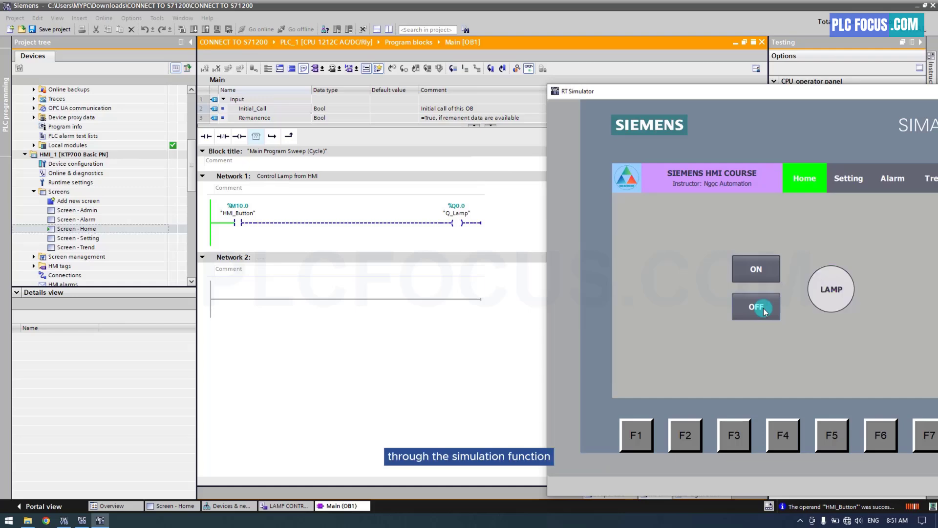